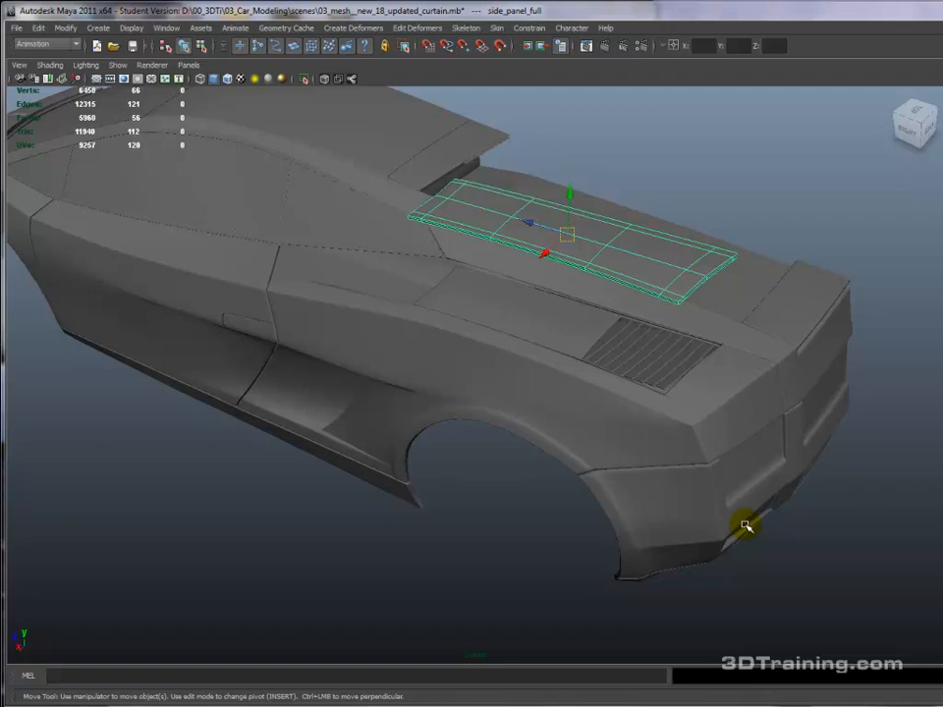
{"action": "mouse_move", "coordinate": [491, 510]}
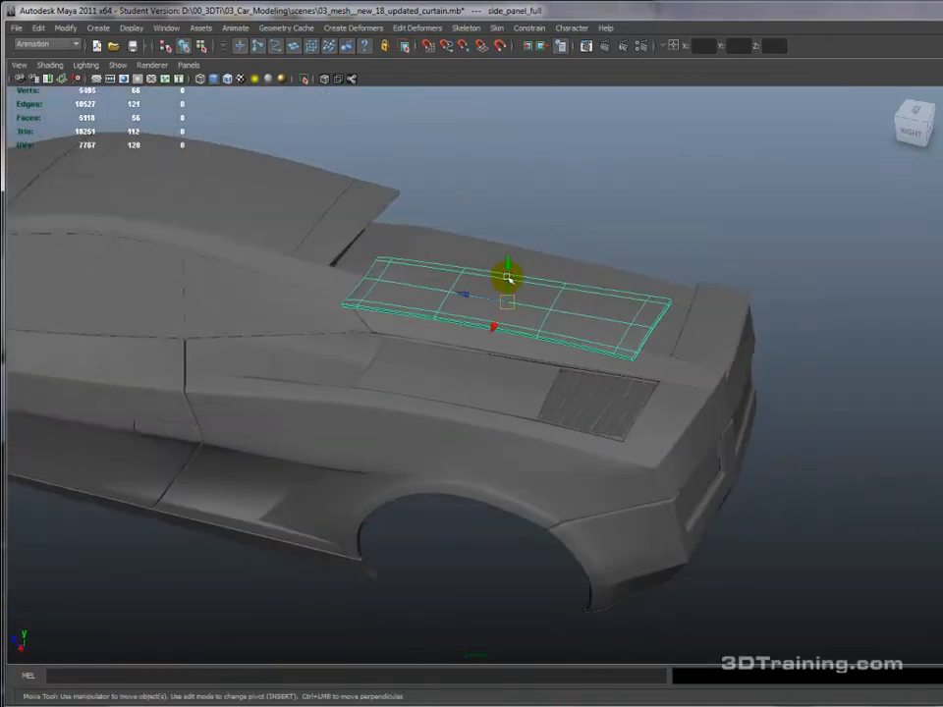
- Extrude the rear-deck panel faces to give the panel thickness as a solid plate
{"action": "left_click_drag", "start_coordinate": [507, 265], "coordinate": [527, 349]}
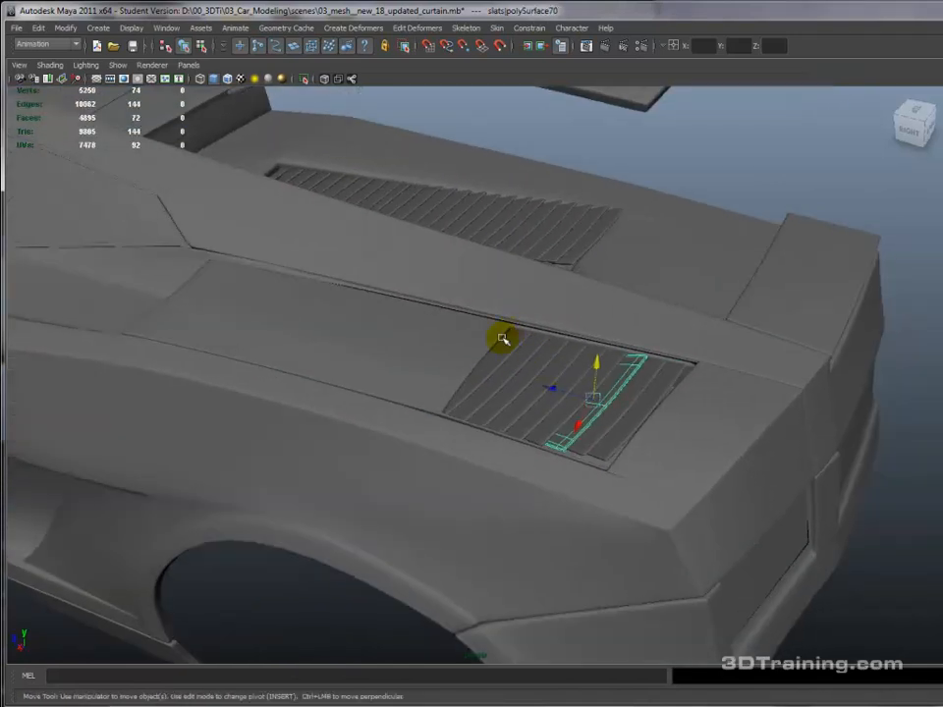
{"action": "left_click_drag", "start_coordinate": [500, 338], "coordinate": [420, 353]}
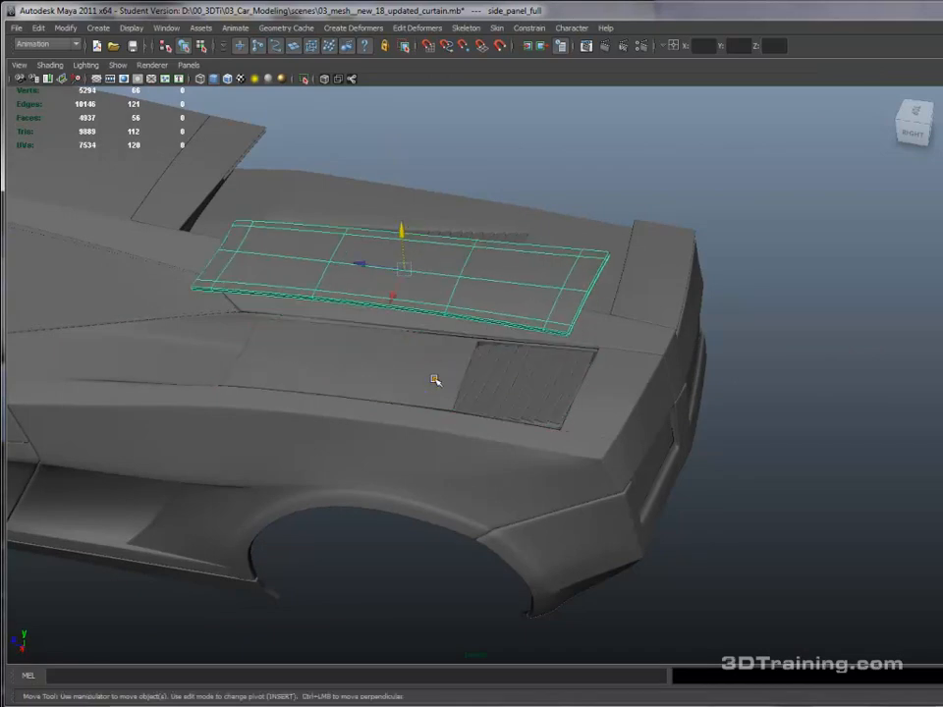
{"action": "left_click", "coordinate": [65, 27]}
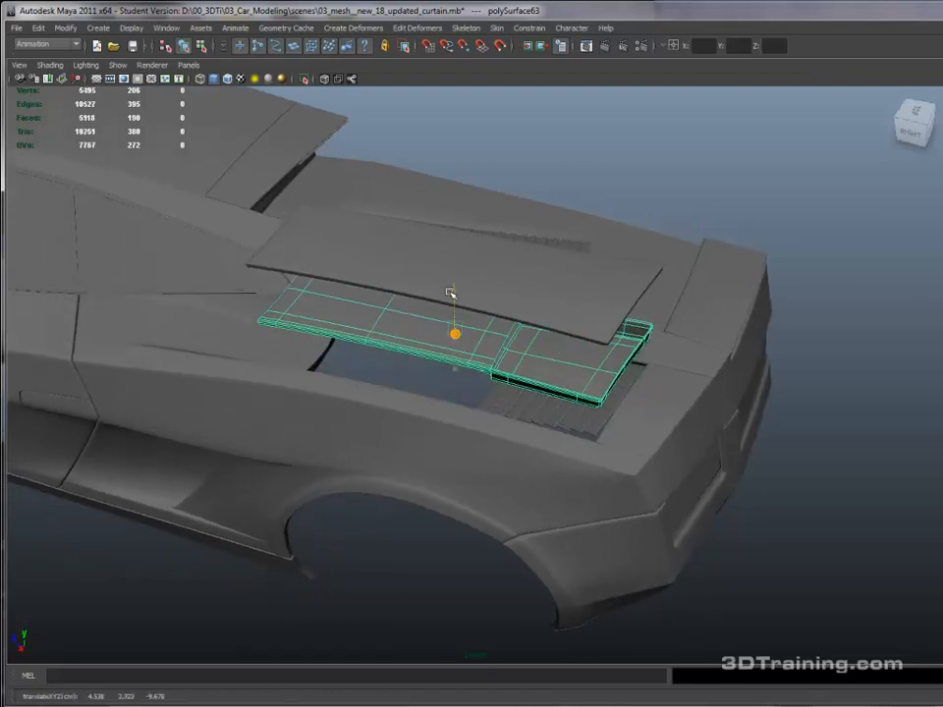
- Move the thickened panel down so it seats inside the deck recess above the vent
{"action": "left_click_drag", "start_coordinate": [452, 334], "coordinate": [550, 447]}
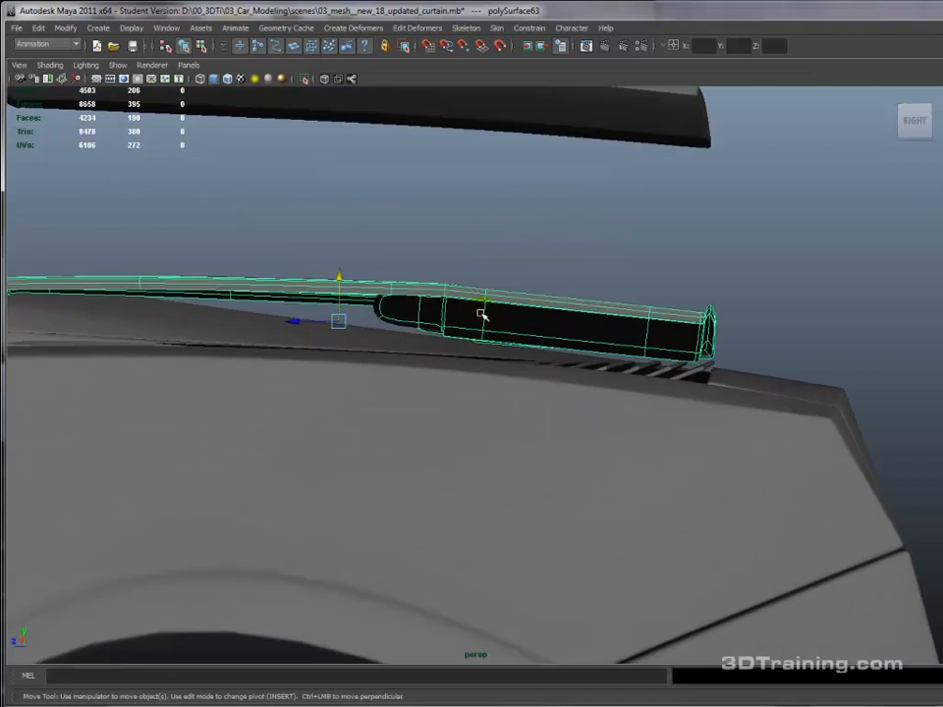
{"action": "left_click_drag", "start_coordinate": [482, 315], "coordinate": [391, 495]}
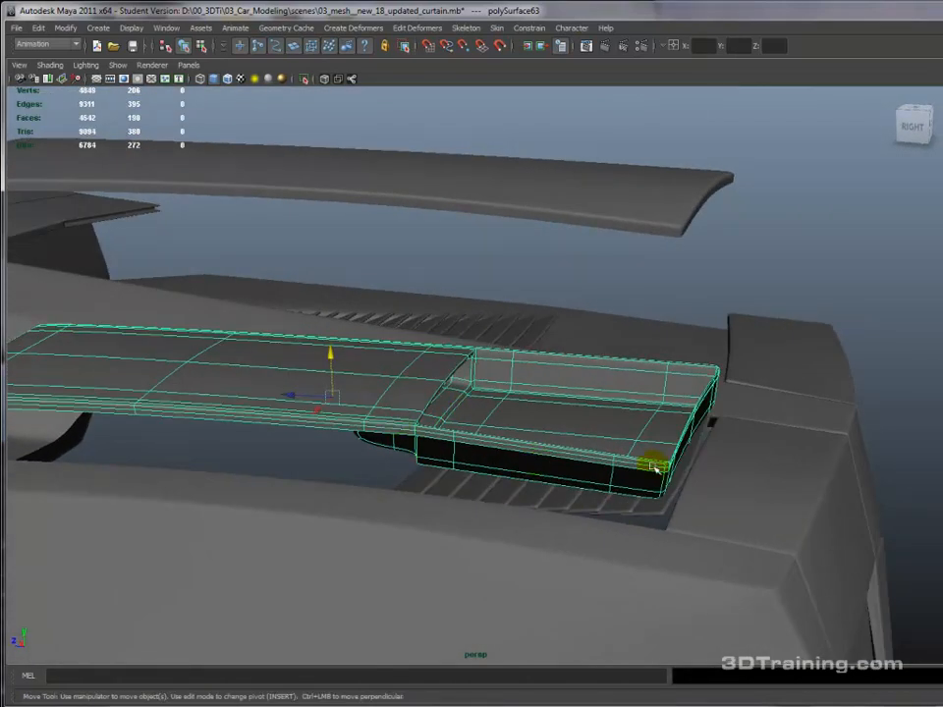
{"action": "left_click_drag", "start_coordinate": [652, 467], "coordinate": [477, 499]}
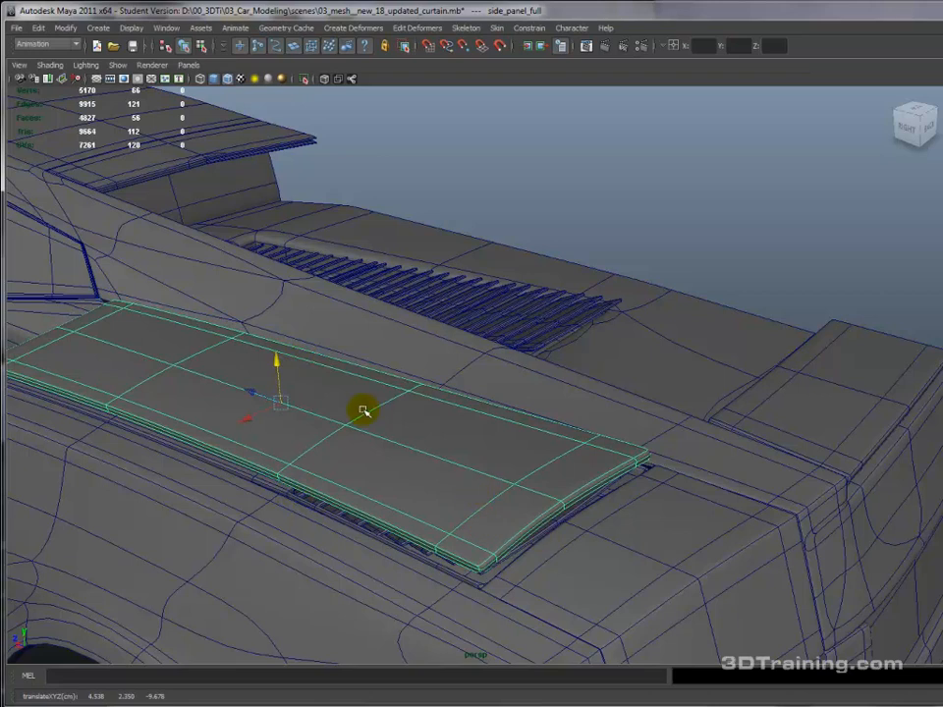
- Extrude and raise the panel's end faces into a rounded, bulging scoop, checking in smooth preview
{"action": "left_click_drag", "start_coordinate": [363, 410], "coordinate": [428, 322]}
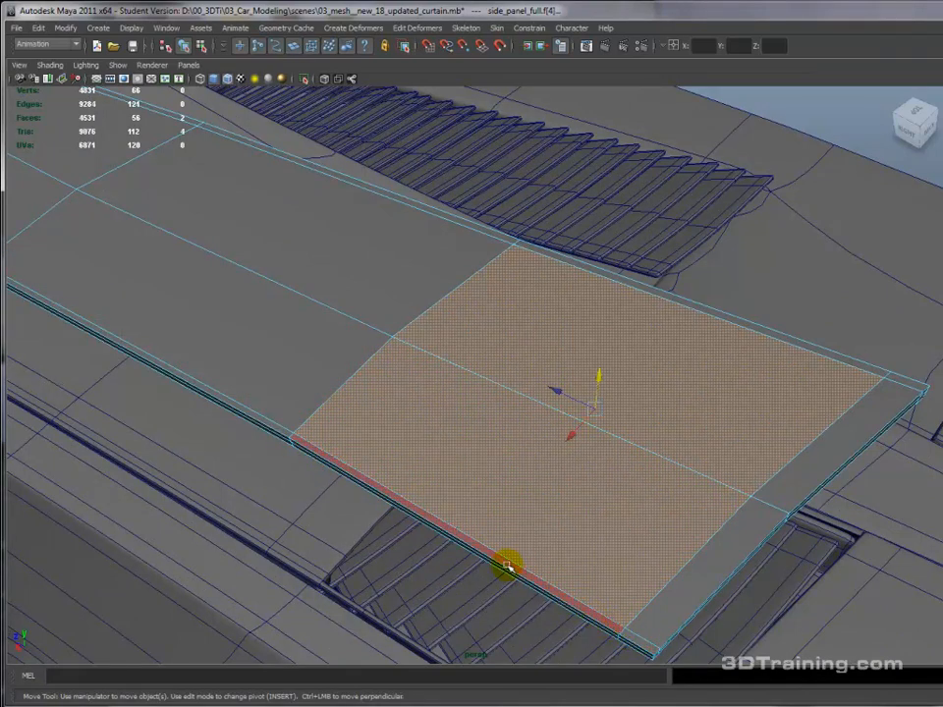
{"action": "left_click_drag", "start_coordinate": [507, 569], "coordinate": [442, 216]}
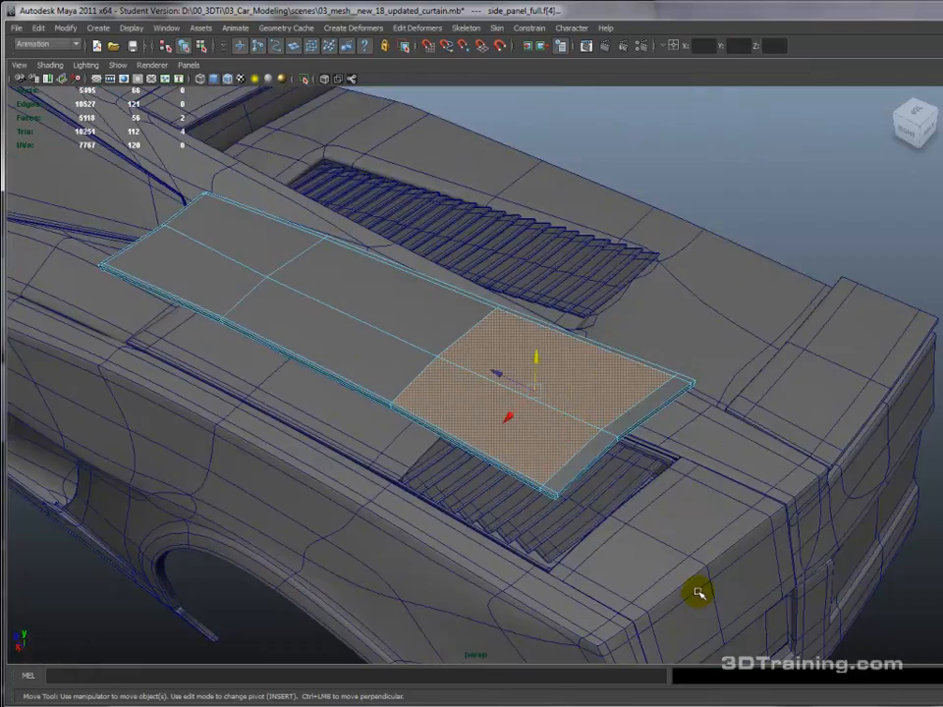
{"action": "mouse_move", "coordinate": [652, 431]}
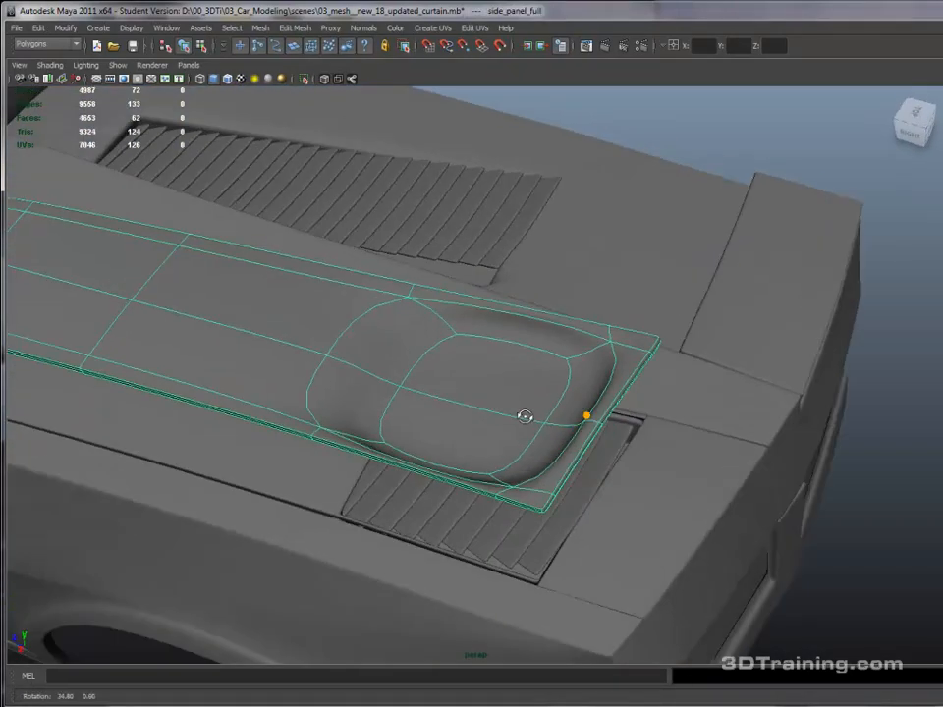
- Extrude the scoop's end faces inward and down to form a raised rim around a recessed opening
{"action": "left_click_drag", "start_coordinate": [527, 416], "coordinate": [440, 420]}
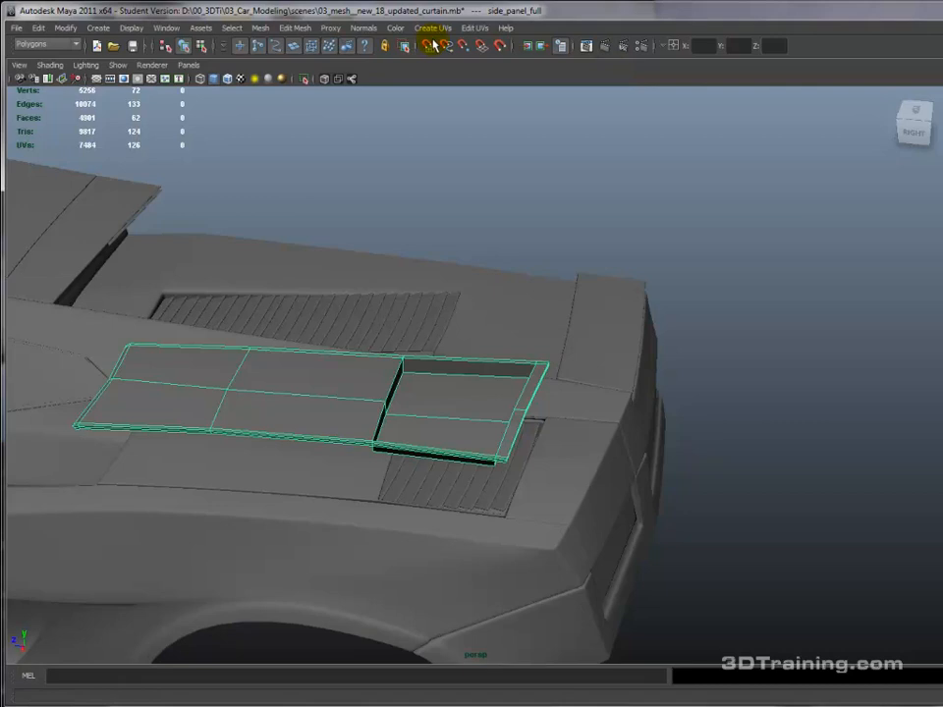
{"action": "left_click", "coordinate": [294, 27]}
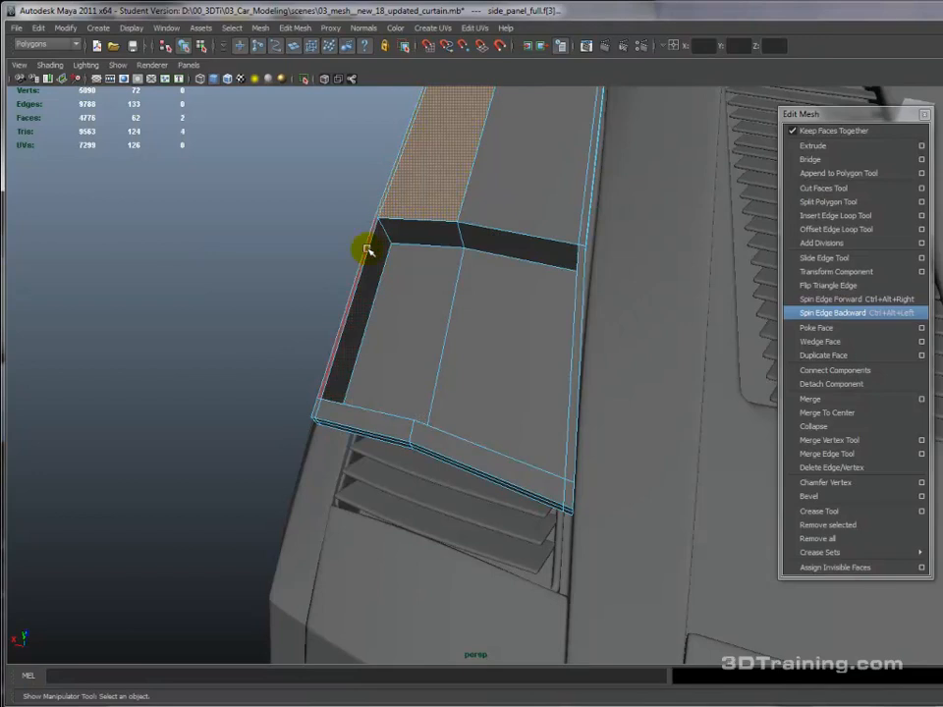
- Insert edge loops around the recessed scoop so its rim holds shape when smoothed
{"action": "left_click", "coordinate": [470, 443]}
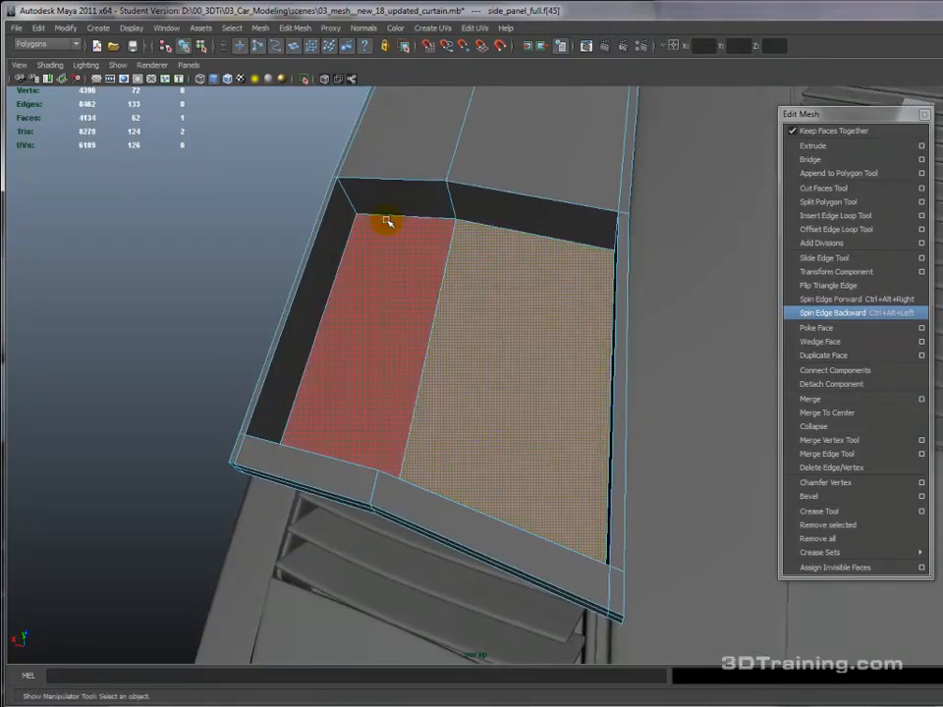
{"action": "left_click", "coordinate": [827, 201]}
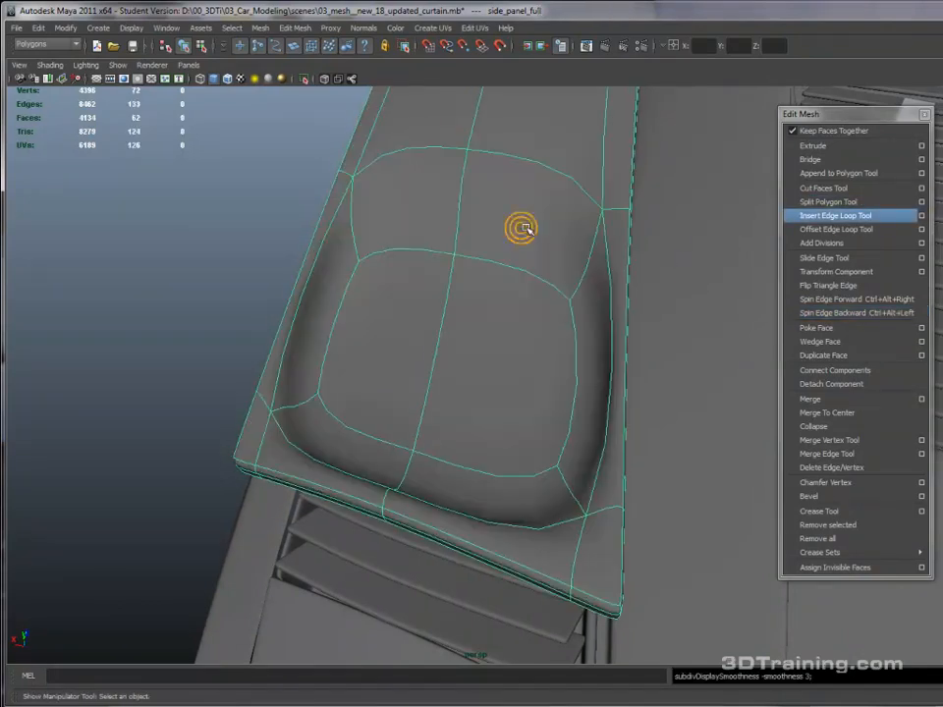
{"action": "left_click", "coordinate": [833, 214]}
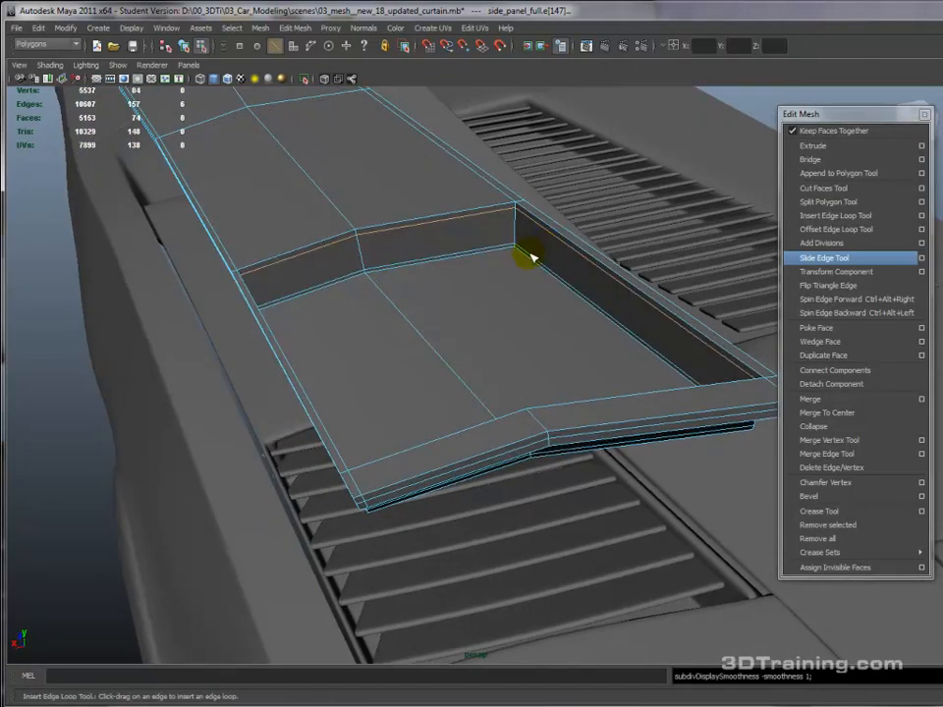
- Merge and extrude the scoop faces to form the recessed opening toward the panel's rear end
{"action": "left_click_drag", "start_coordinate": [530, 257], "coordinate": [468, 263]}
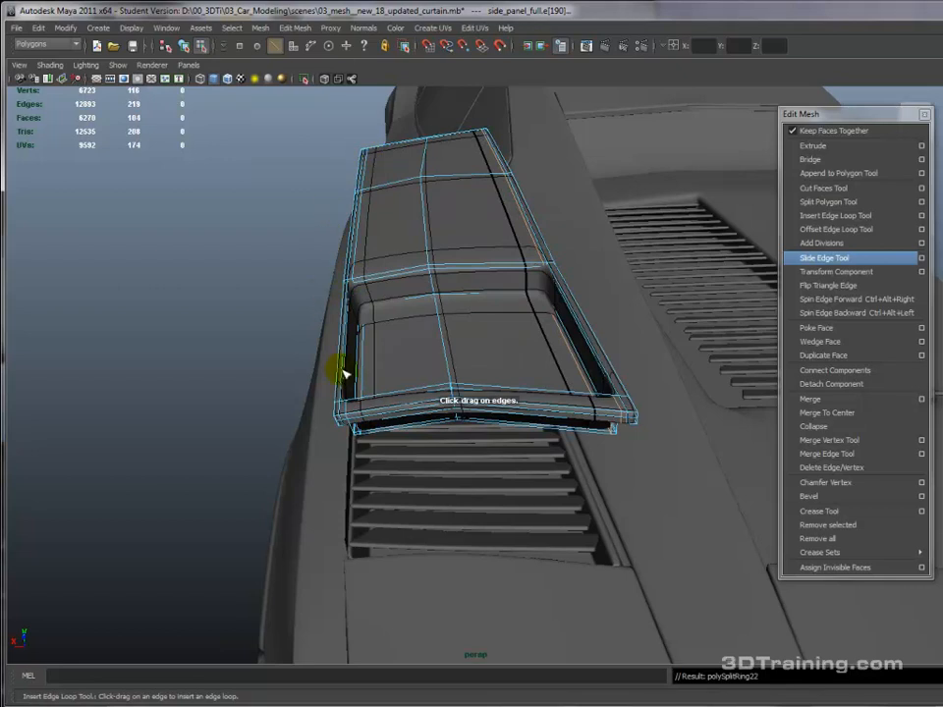
{"action": "mouse_move", "coordinate": [357, 225]}
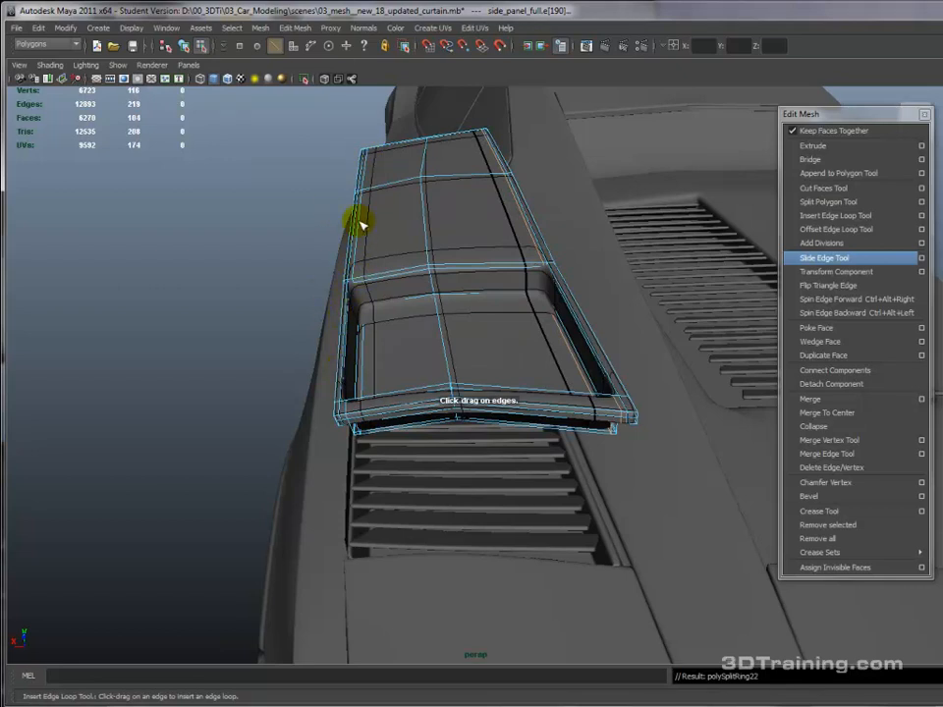
{"action": "mouse_move", "coordinate": [363, 142]}
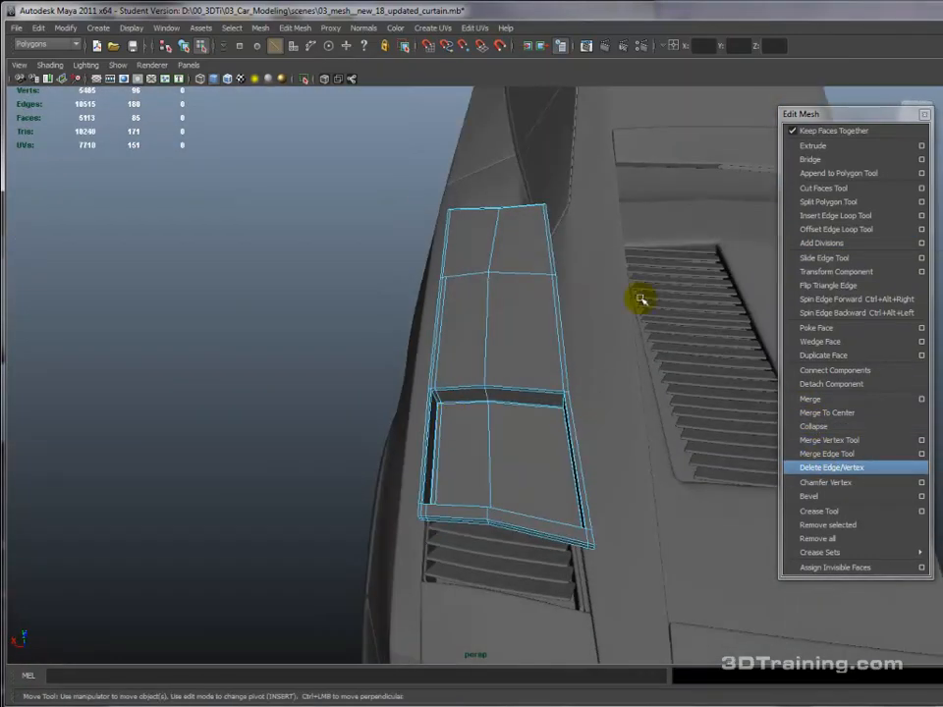
{"action": "left_click", "coordinate": [834, 228]}
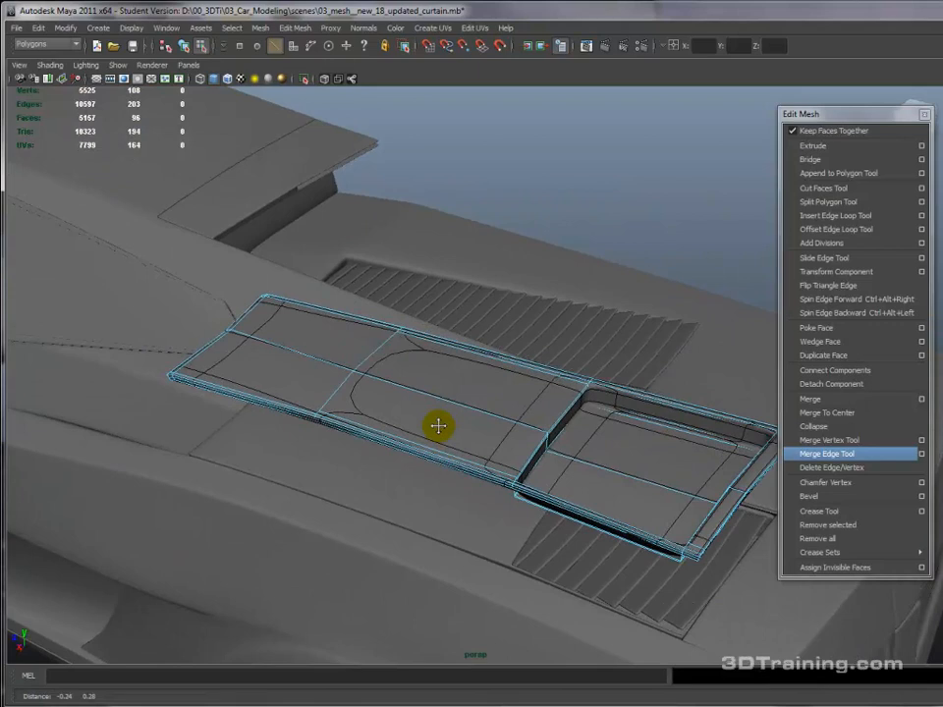
{"action": "left_click", "coordinate": [834, 214]}
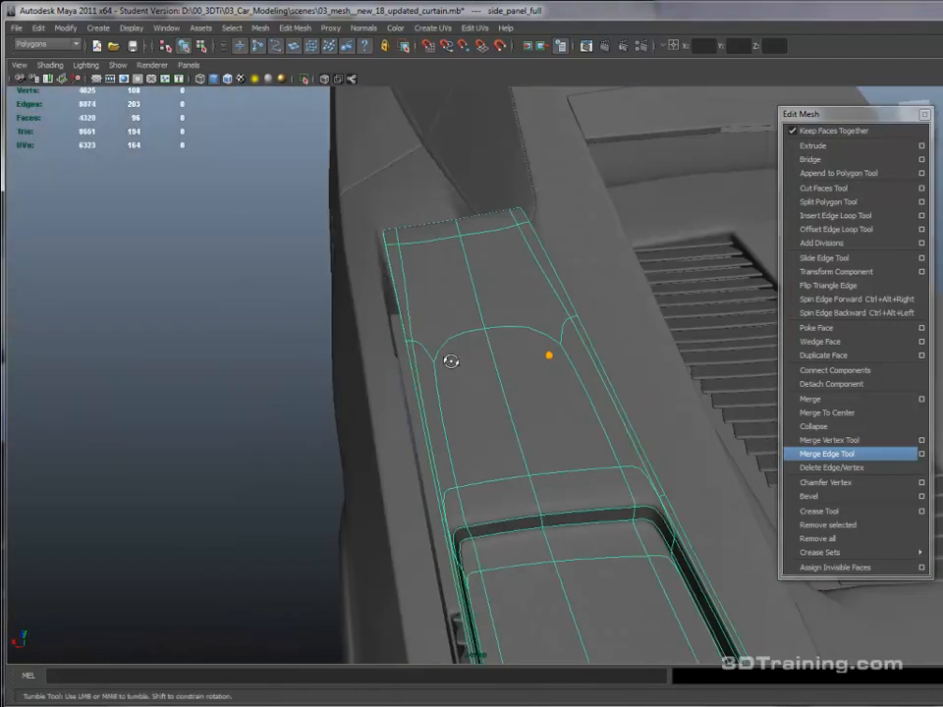
- Orbit around the scoop to inspect its inner edges and the panel profile from low side angles
{"action": "left_click_drag", "start_coordinate": [452, 361], "coordinate": [511, 407]}
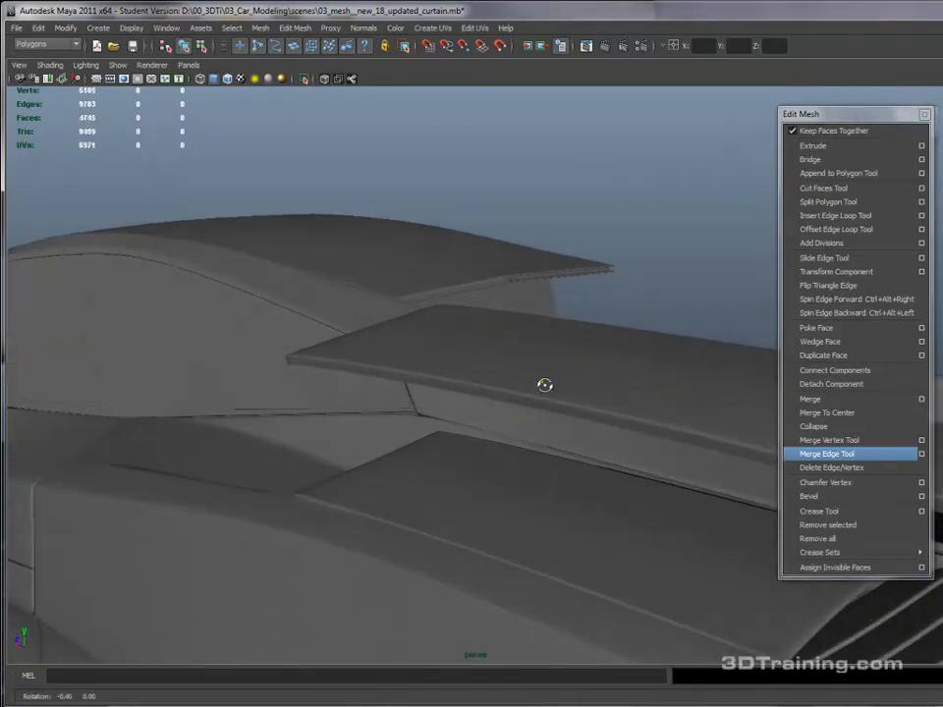
{"action": "left_click_drag", "start_coordinate": [546, 383], "coordinate": [666, 318]}
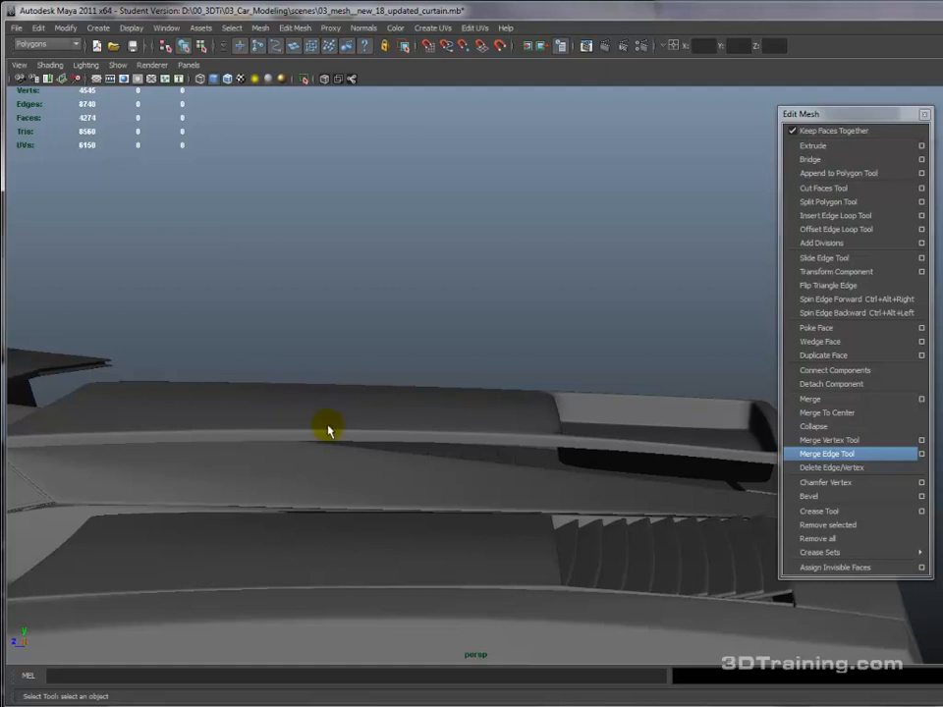
{"action": "left_click_drag", "start_coordinate": [330, 430], "coordinate": [440, 459]}
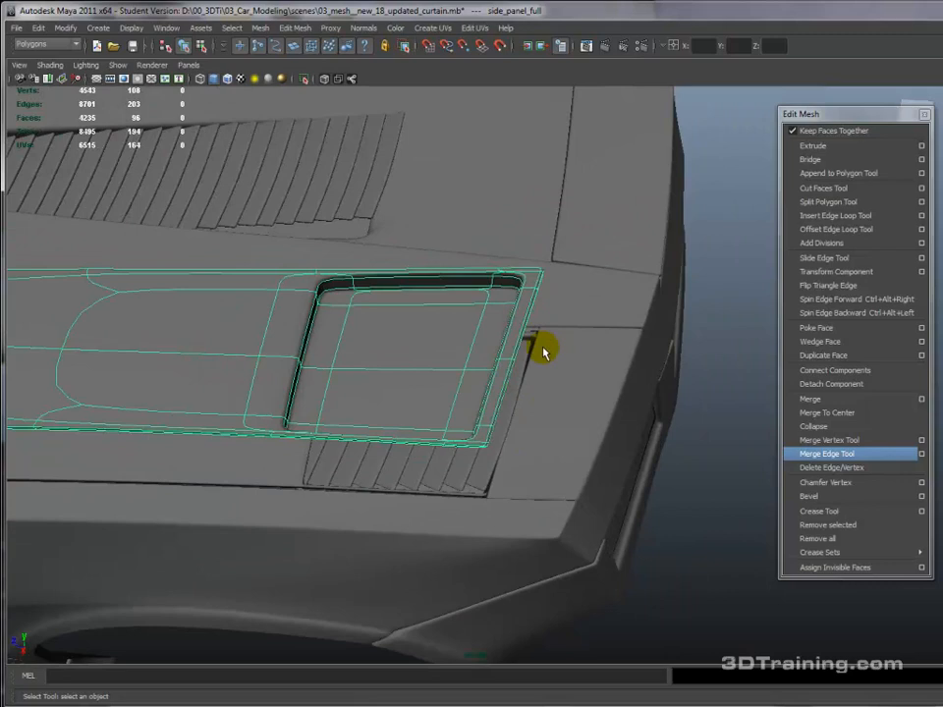
{"action": "mouse_move", "coordinate": [561, 400]}
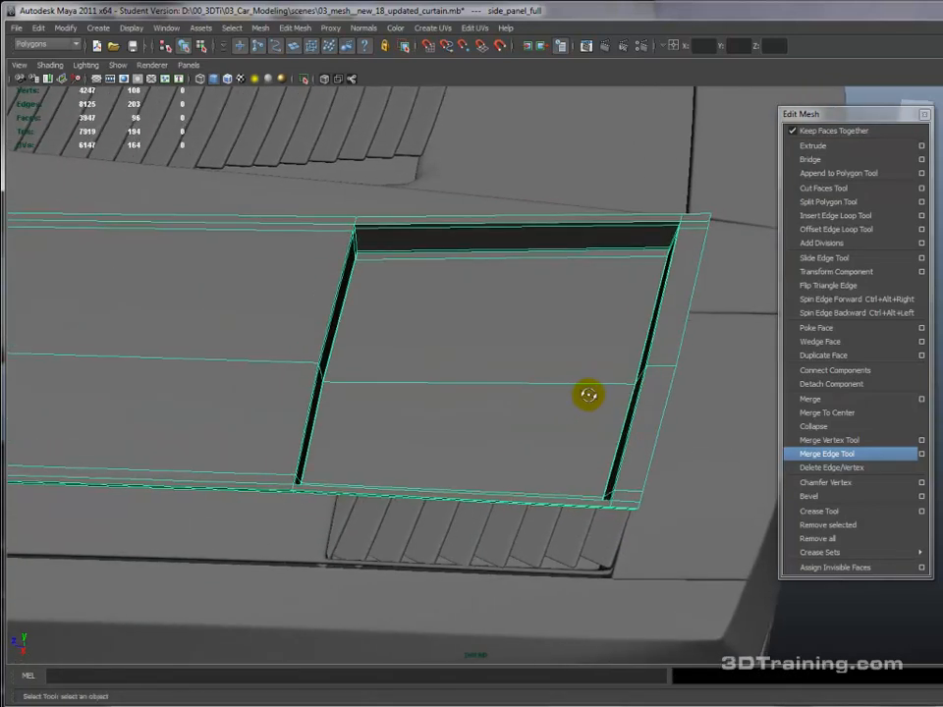
- Inspect the scoop opening from several angles with the vent slats in place, then select the scoop mesh
{"action": "left_click_drag", "start_coordinate": [587, 397], "coordinate": [255, 440]}
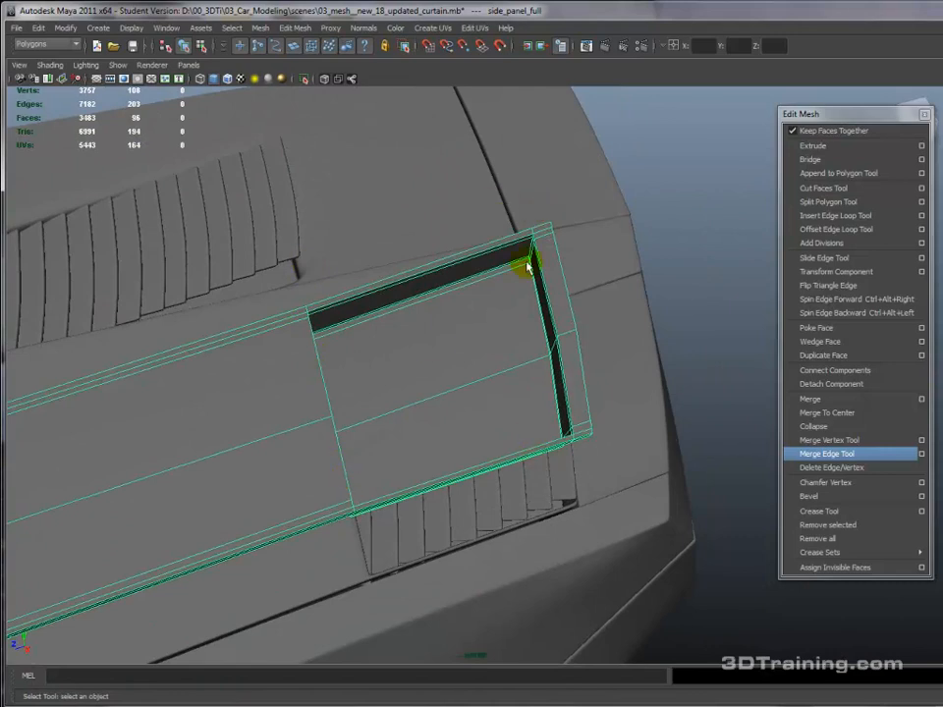
{"action": "left_click_drag", "start_coordinate": [526, 265], "coordinate": [514, 381]}
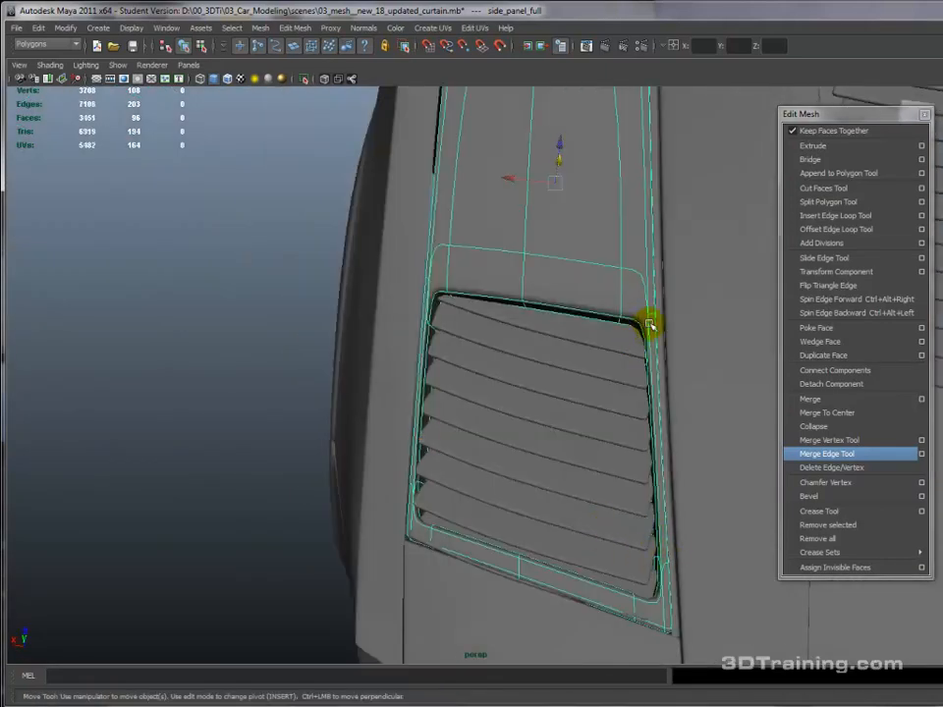
{"action": "left_click_drag", "start_coordinate": [648, 324], "coordinate": [416, 491]}
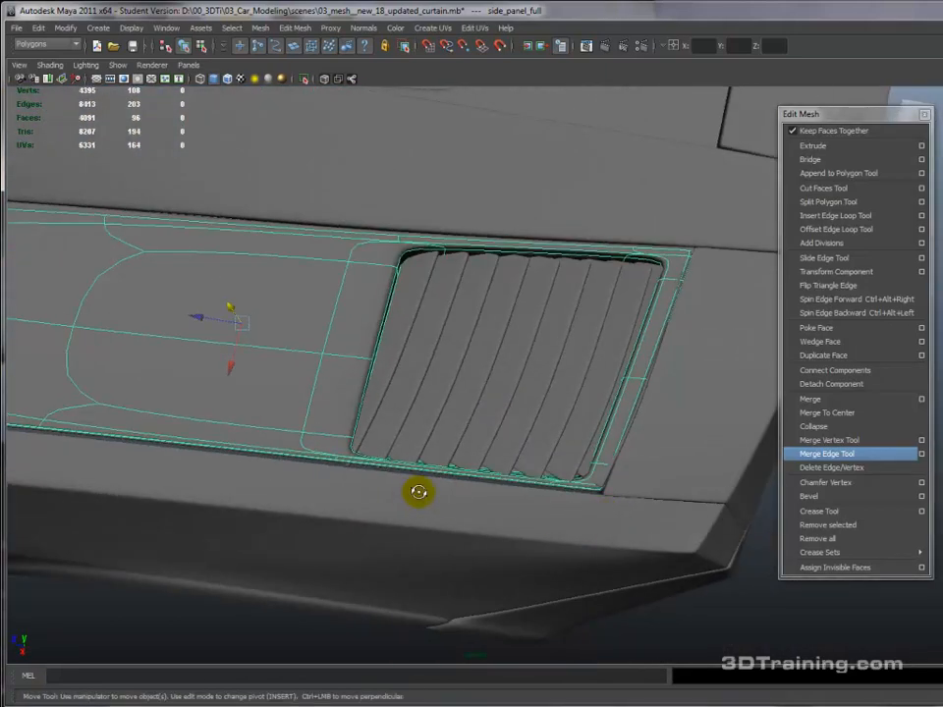
{"action": "left_click", "coordinate": [835, 214]}
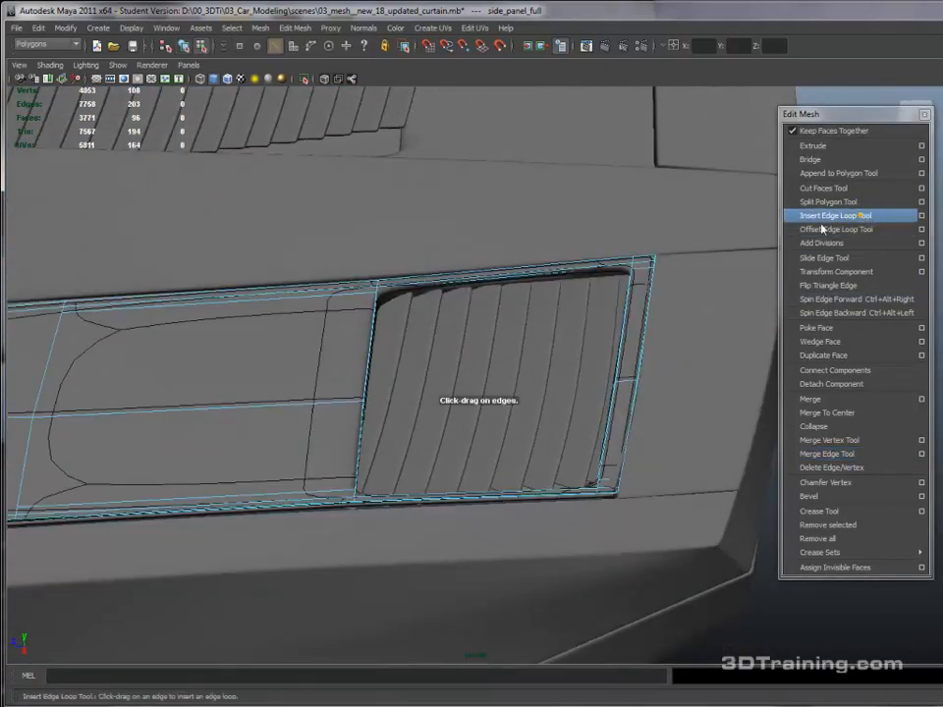
- Insert supporting edge loops across the side panel around the slatted vent
{"action": "left_click", "coordinate": [381, 330]}
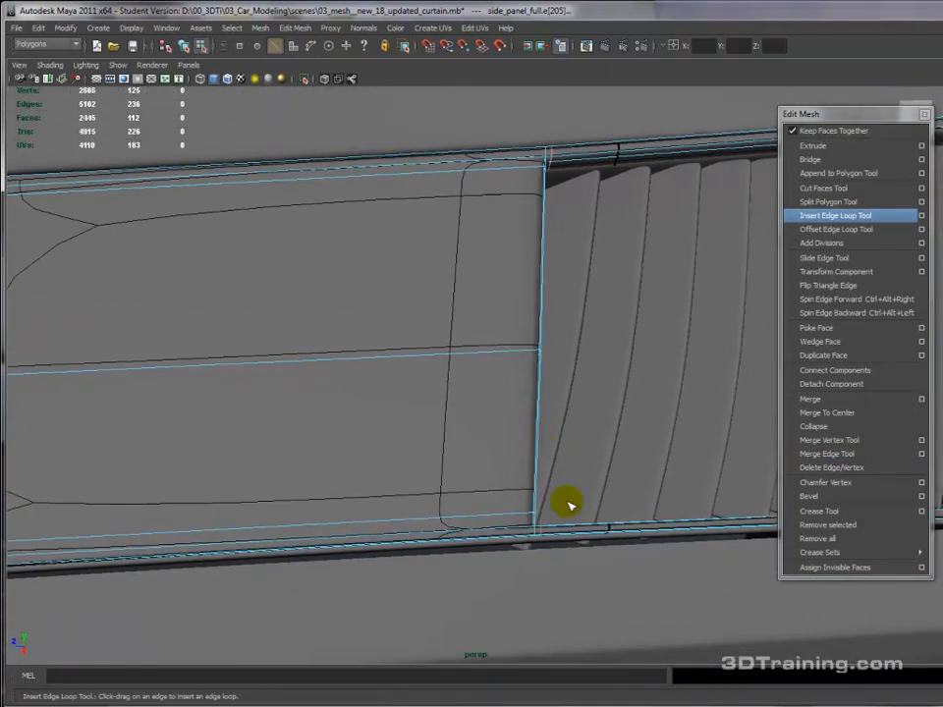
{"action": "left_click_drag", "start_coordinate": [568, 503], "coordinate": [529, 538]}
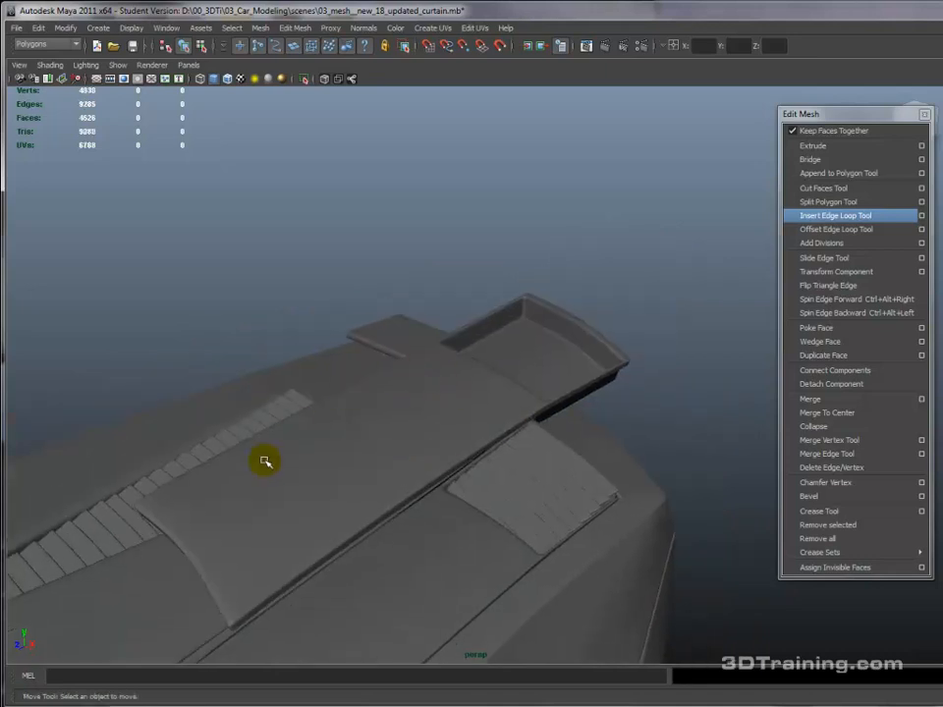
- Move the side panel scoop onto the car's rear flank above the wheel arch
{"action": "left_click_drag", "start_coordinate": [265, 462], "coordinate": [296, 434]}
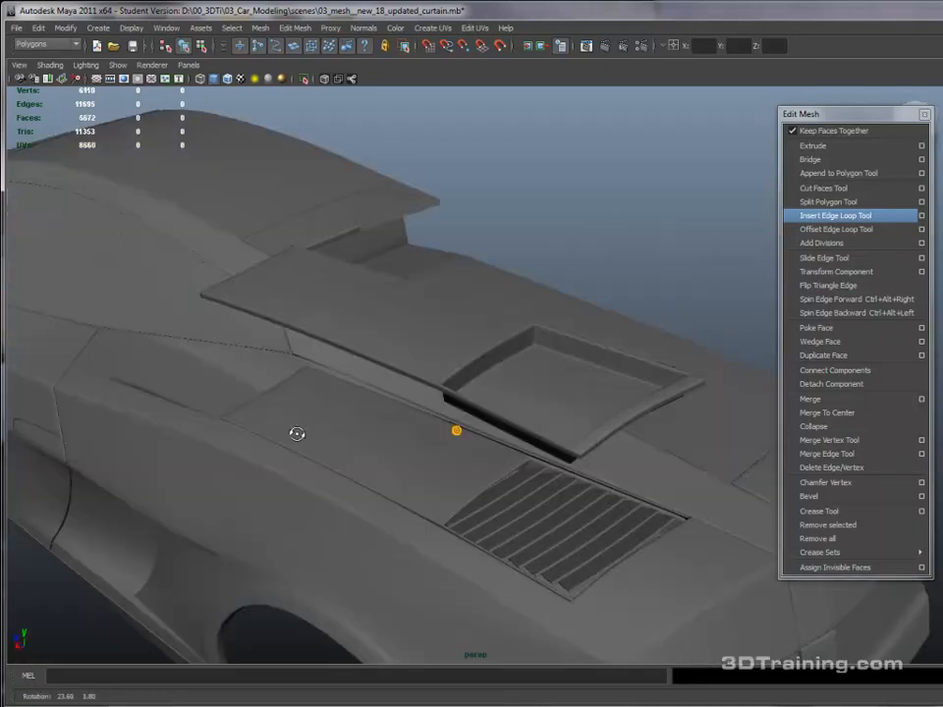
{"action": "left_click", "coordinate": [456, 430]}
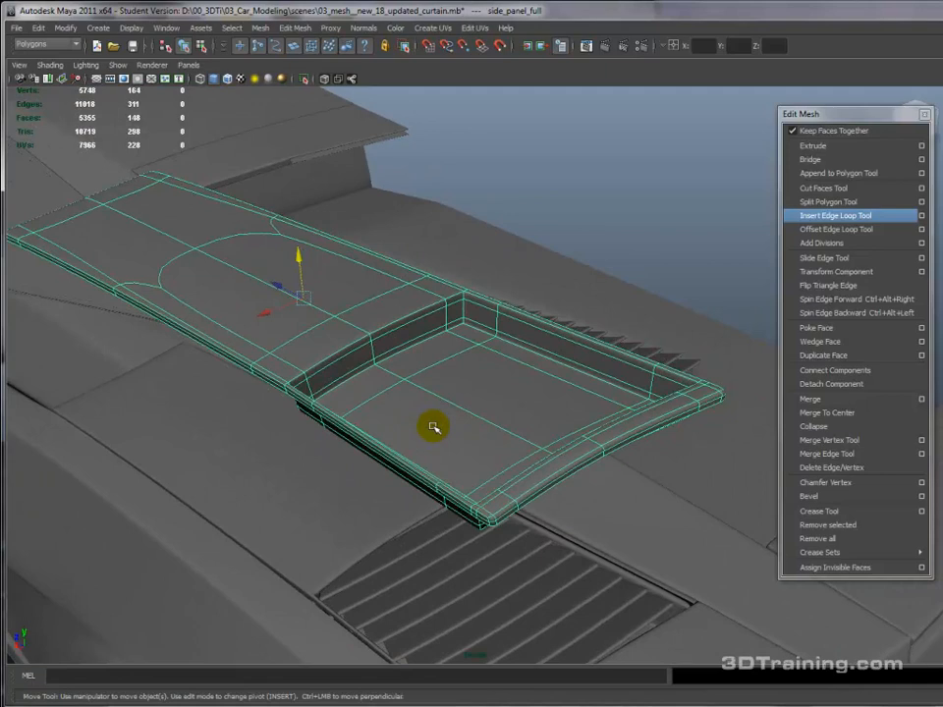
{"action": "left_click_drag", "start_coordinate": [432, 426], "coordinate": [522, 451]}
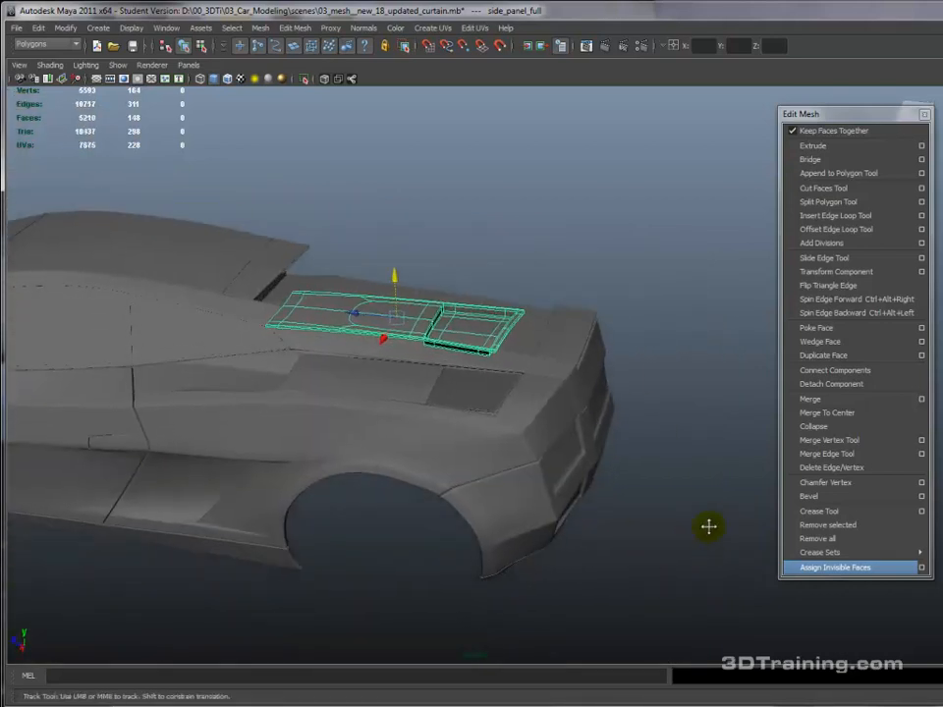
- Navigate to the rear bumper and select the geometry around the crease end
{"action": "left_click_drag", "start_coordinate": [709, 526], "coordinate": [534, 390]}
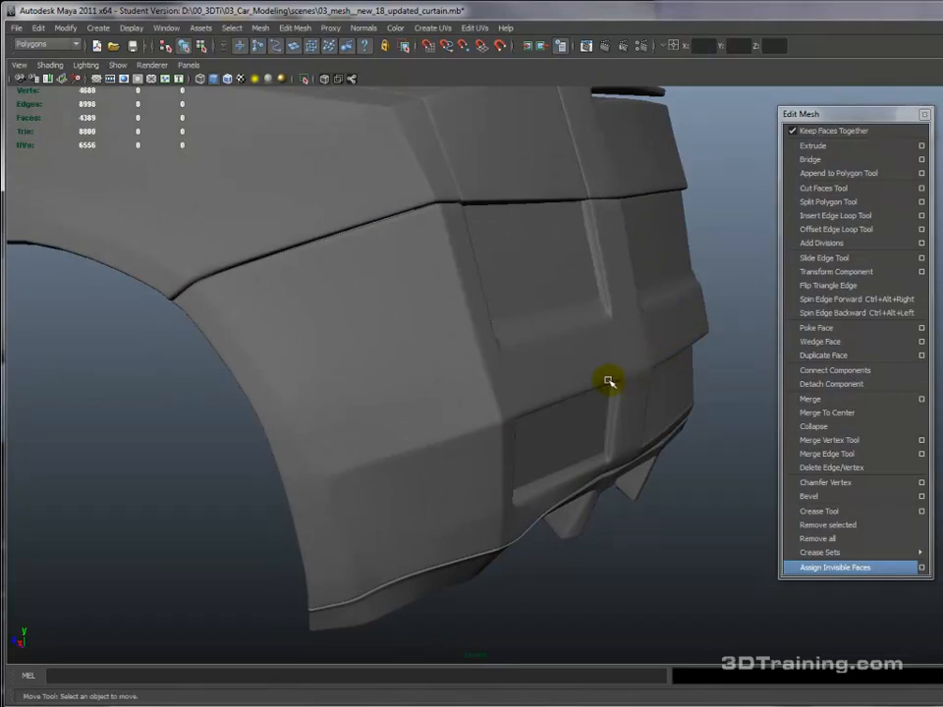
{"action": "mouse_move", "coordinate": [587, 389]}
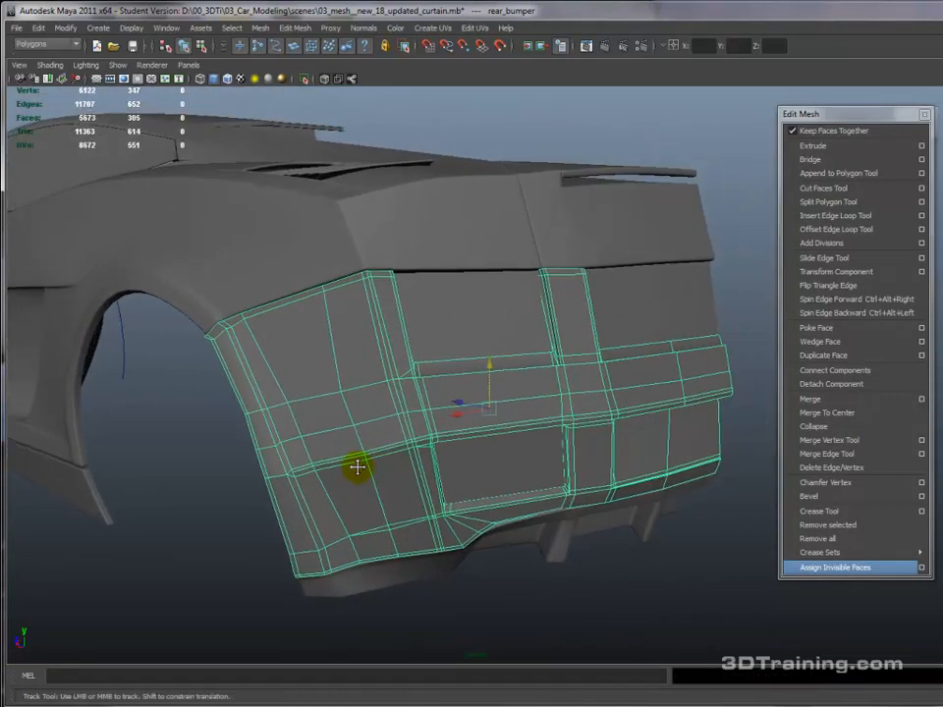
{"action": "left_click_drag", "start_coordinate": [358, 468], "coordinate": [560, 413]}
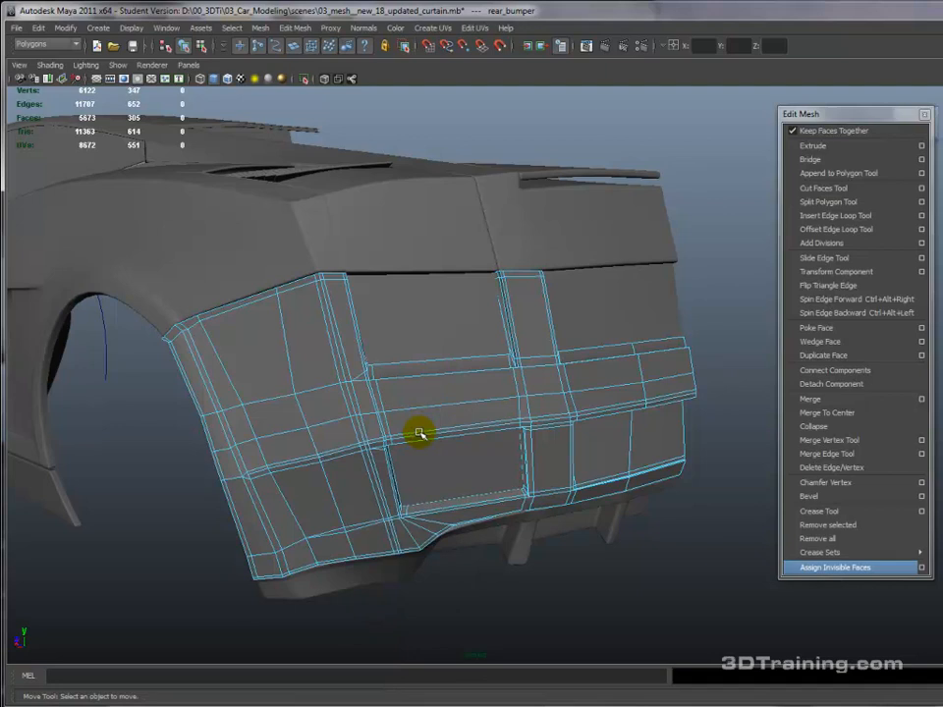
{"action": "left_click", "coordinate": [420, 434]}
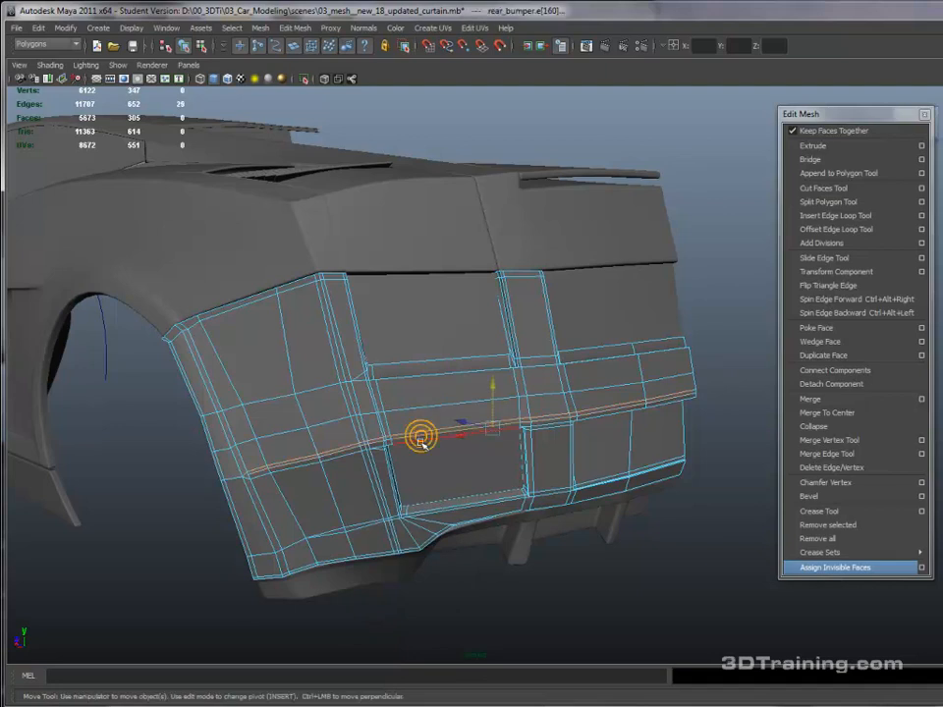
{"action": "left_click_drag", "start_coordinate": [416, 436], "coordinate": [589, 440]}
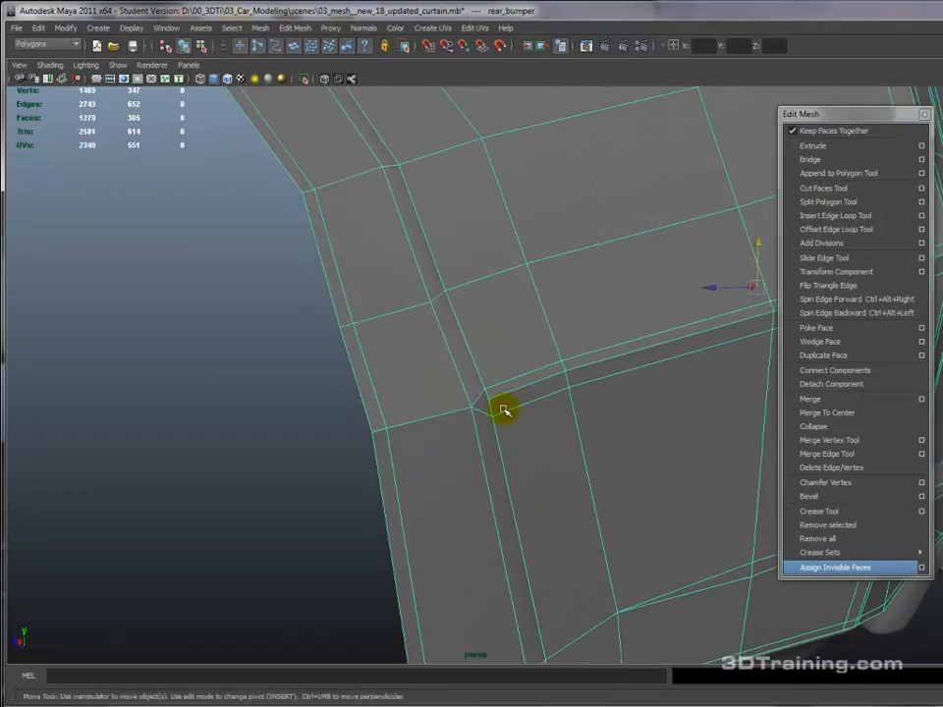
{"action": "left_click_drag", "start_coordinate": [502, 410], "coordinate": [471, 404]}
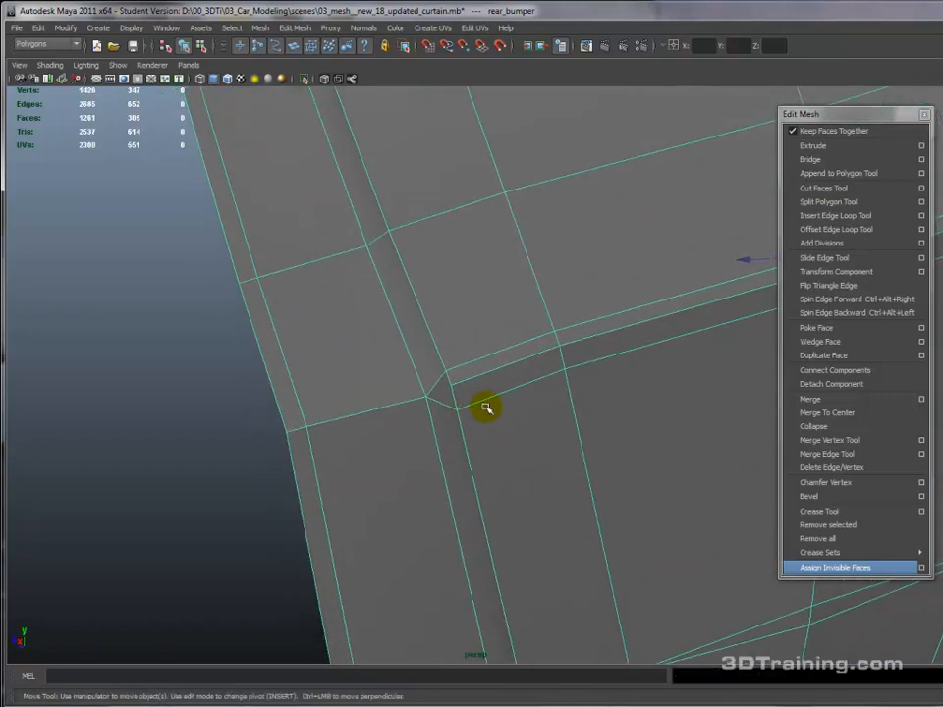
- Slide the crease-end vertex into place so the surrounding faces resolve into quads
{"action": "left_click", "coordinate": [487, 406]}
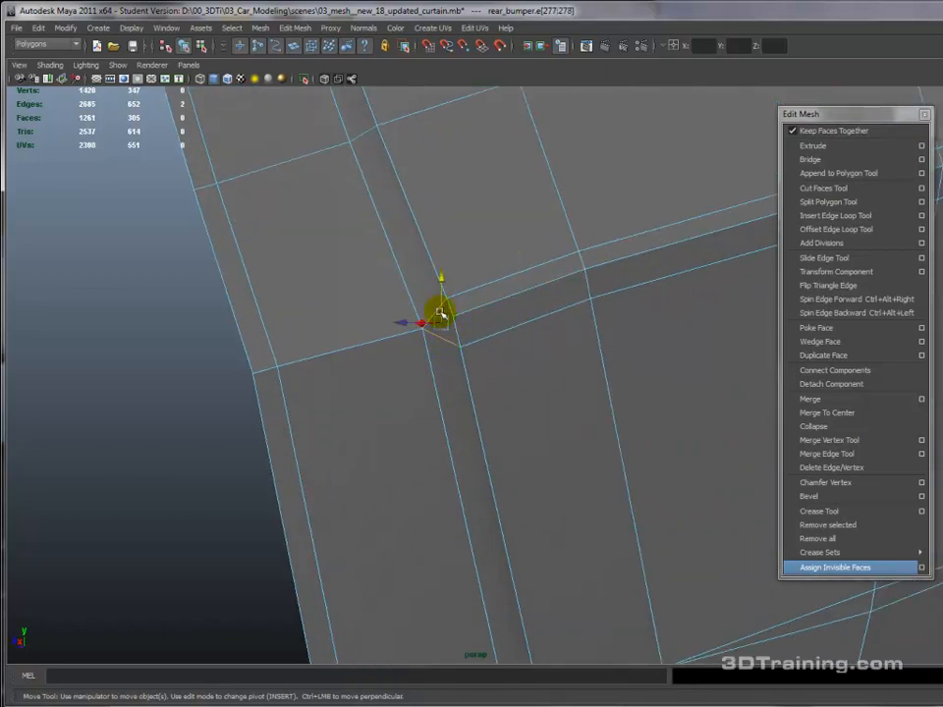
{"action": "left_click_drag", "start_coordinate": [440, 314], "coordinate": [526, 325]}
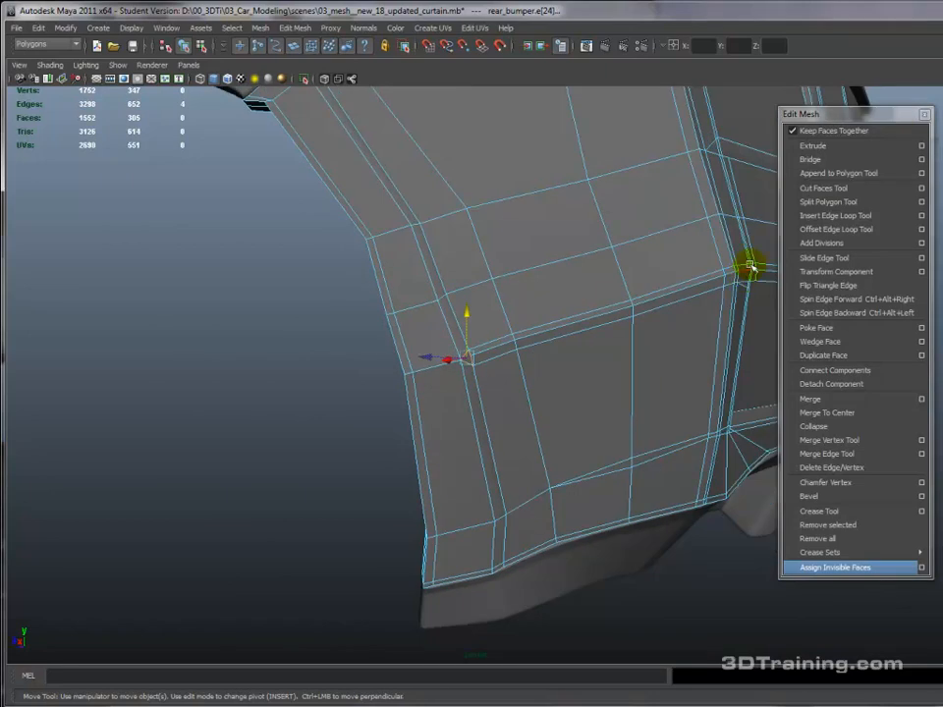
{"action": "mouse_move", "coordinate": [683, 295]}
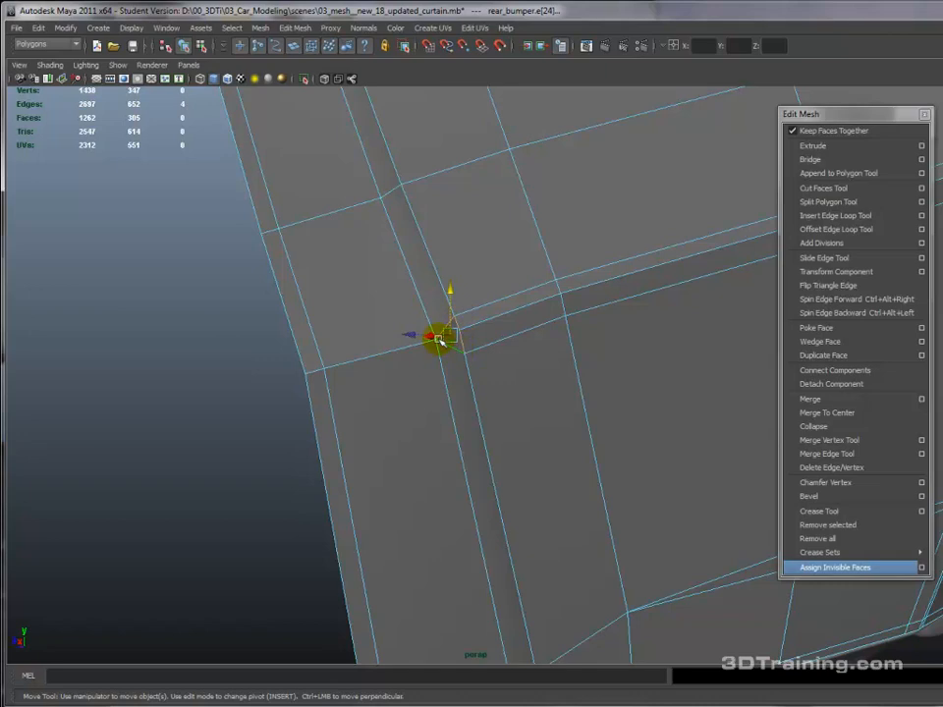
- Reposition the vertex at the next bumper crease end to keep the edge flow in quads
{"action": "left_click_drag", "start_coordinate": [436, 336], "coordinate": [455, 312]}
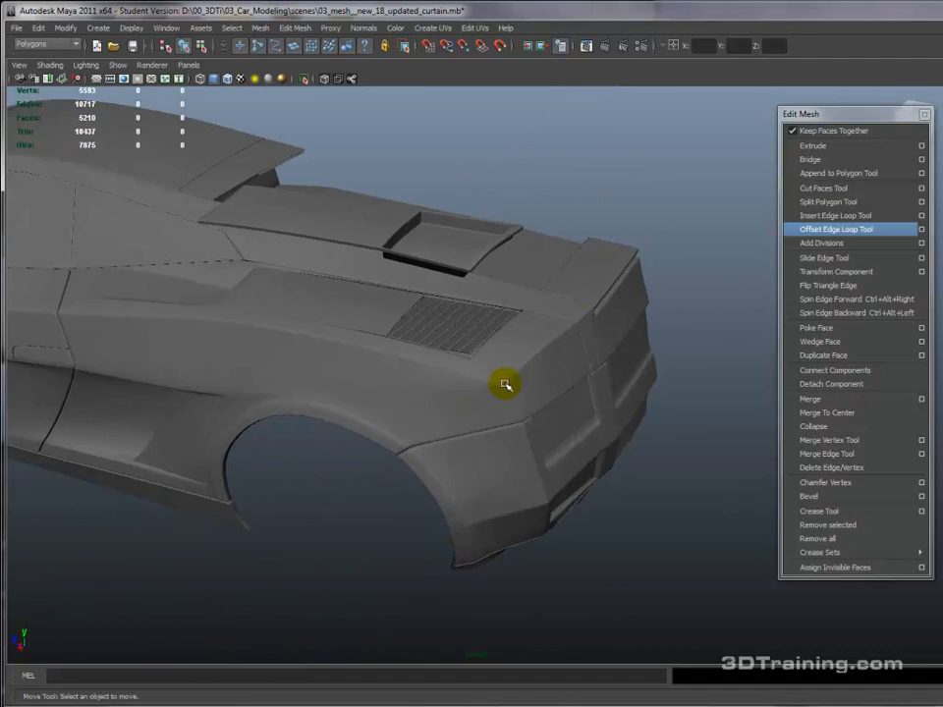
{"action": "mouse_move", "coordinate": [566, 332]}
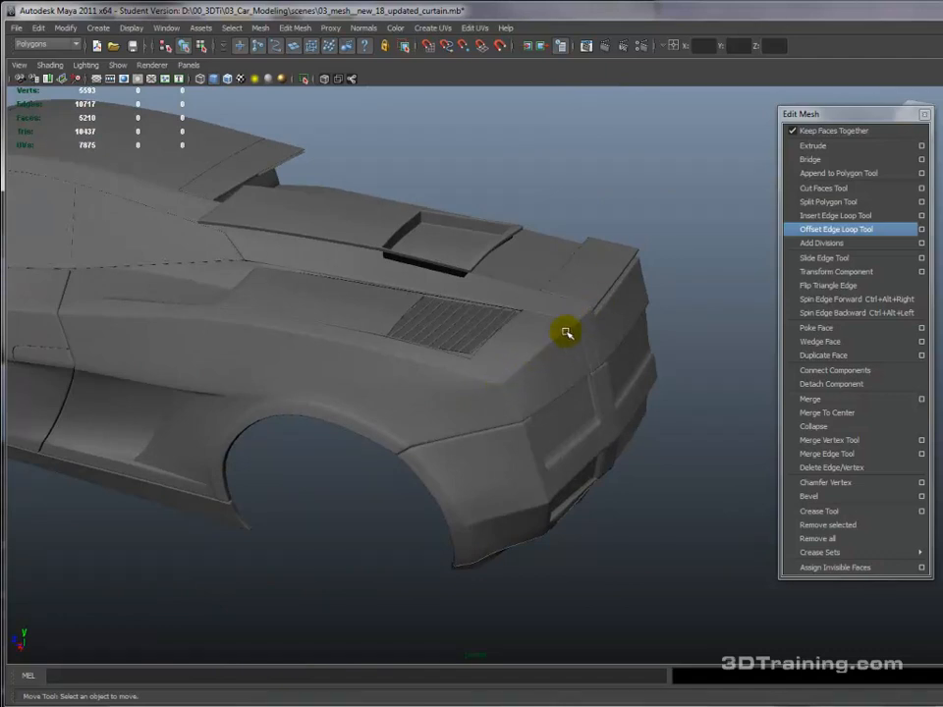
{"action": "mouse_move", "coordinate": [502, 383]}
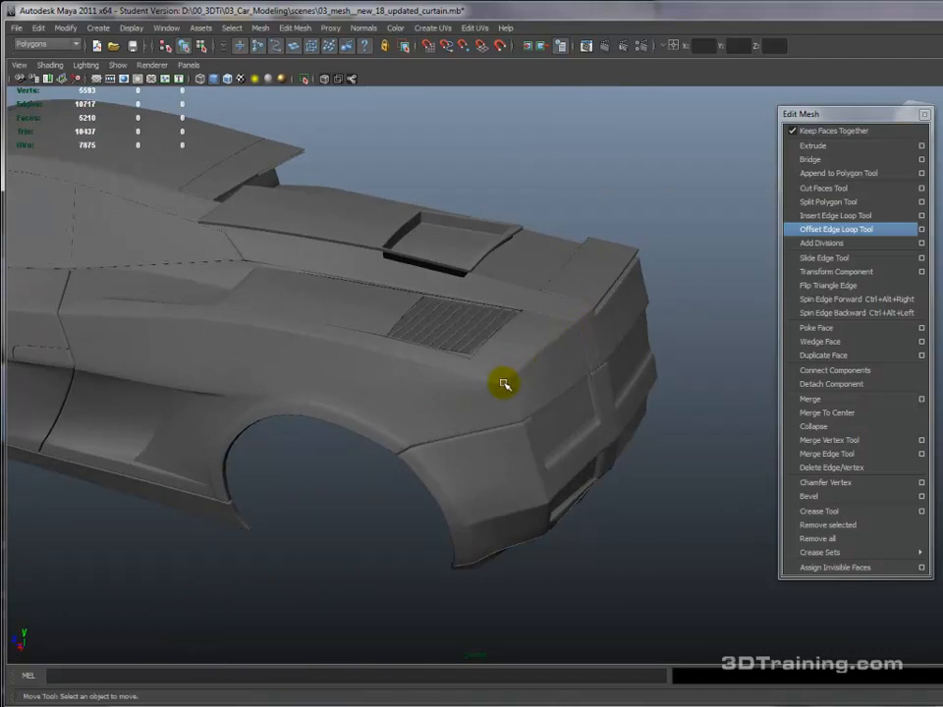
{"action": "mouse_move", "coordinate": [487, 393]}
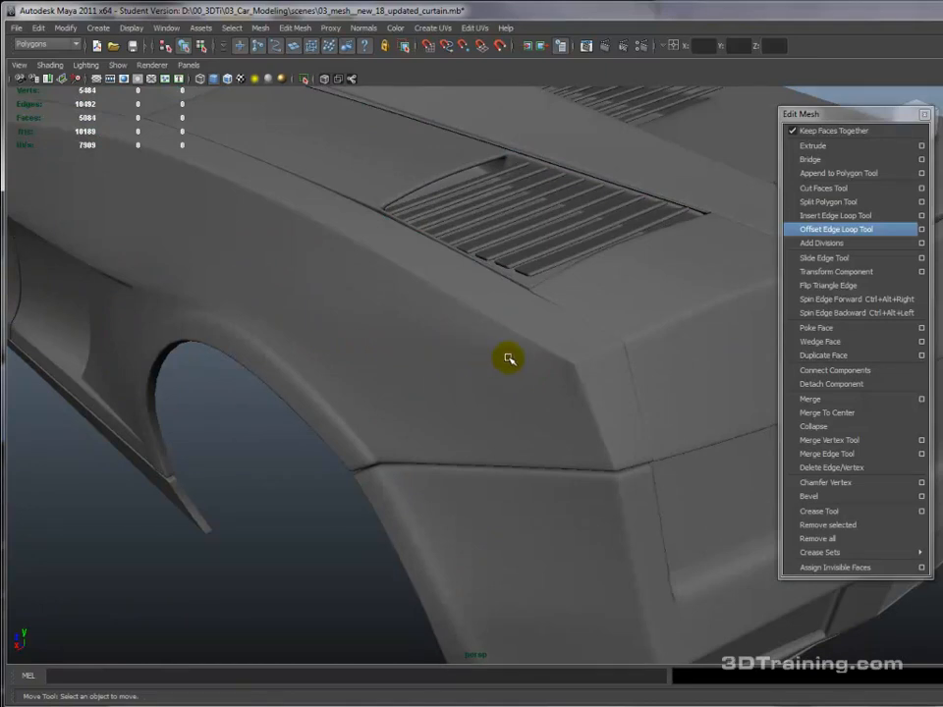
{"action": "mouse_move", "coordinate": [385, 369]}
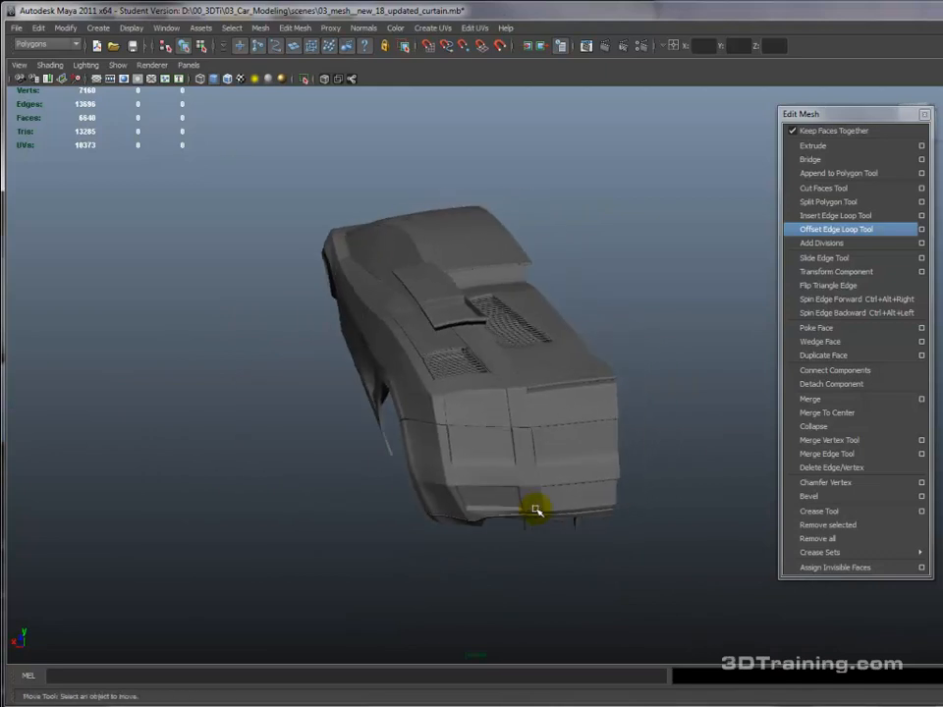
- Orbit the view from a high front angle around the car body toward the rear bumper
{"action": "left_click_drag", "start_coordinate": [534, 509], "coordinate": [558, 448]}
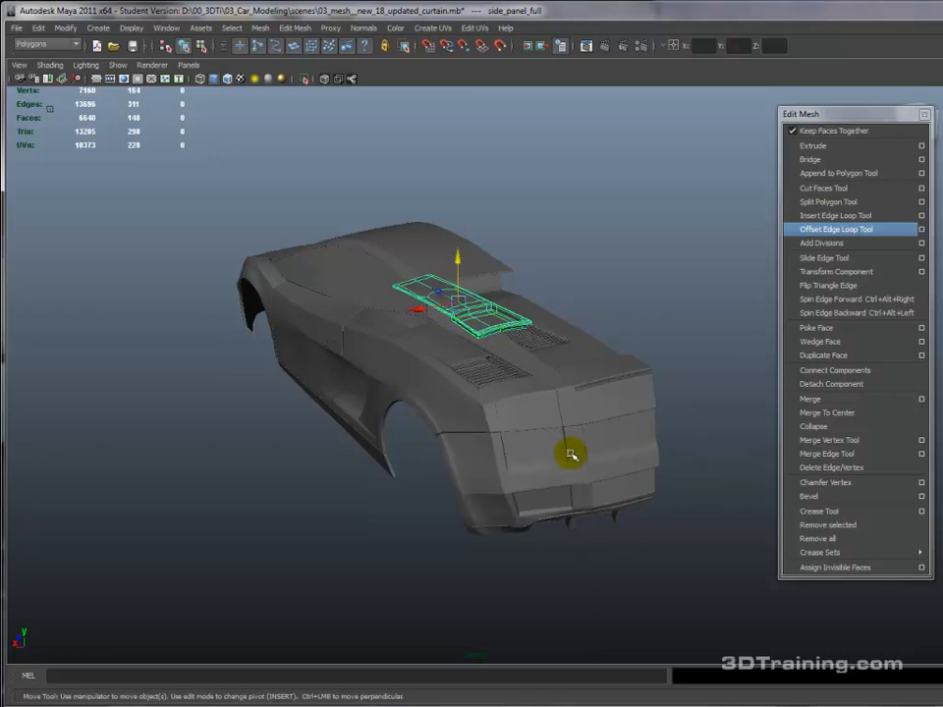
{"action": "left_click_drag", "start_coordinate": [573, 452], "coordinate": [501, 363]}
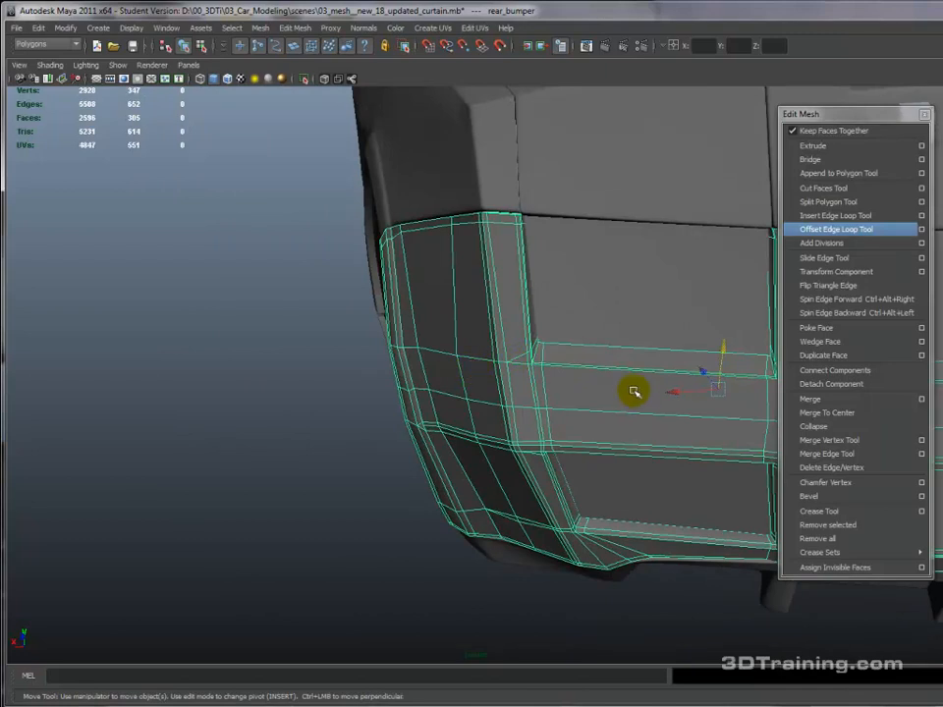
{"action": "mouse_move", "coordinate": [593, 361]}
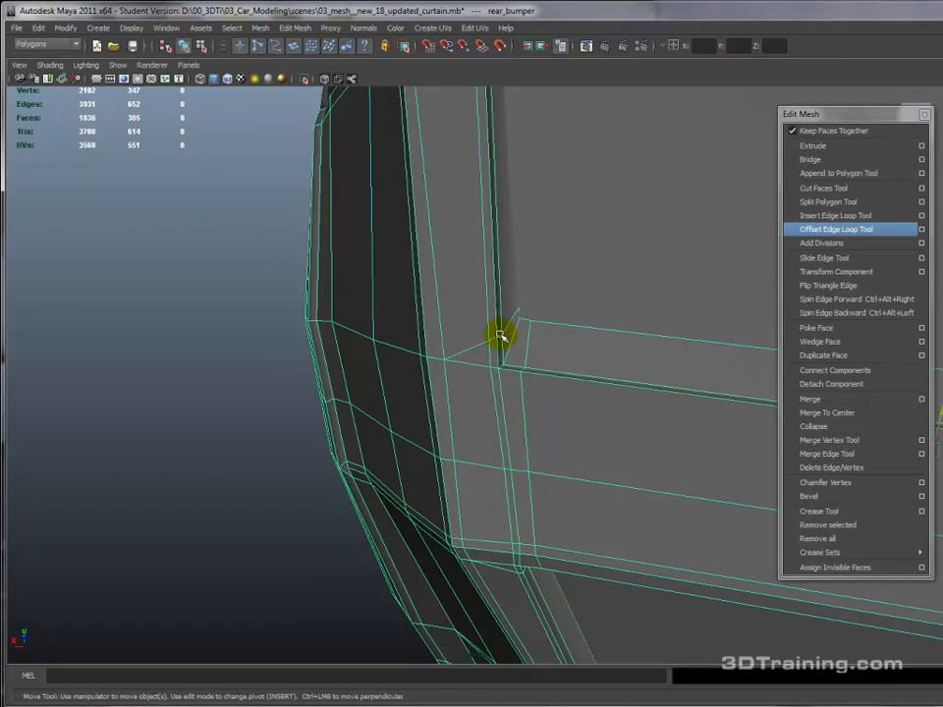
{"action": "mouse_move", "coordinate": [468, 350]}
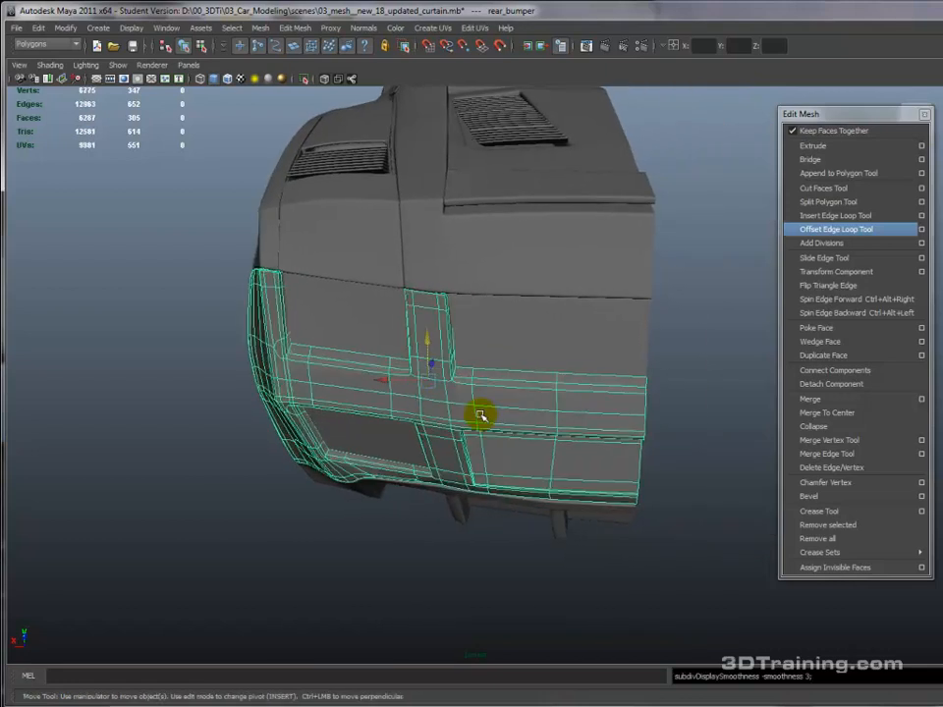
- Move the corner vertices of the rear_bumper inset panel to shape it
{"action": "left_click_drag", "start_coordinate": [481, 412], "coordinate": [638, 373]}
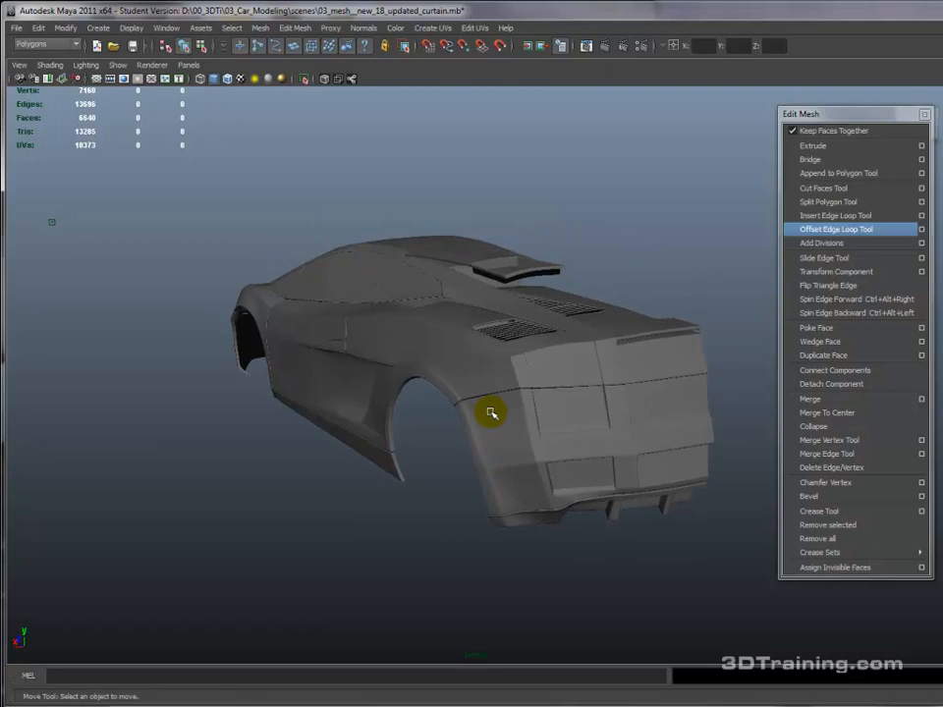
- Bring the rear deck into view and select the raised engine cover piece beside the vent grille
{"action": "left_click_drag", "start_coordinate": [491, 412], "coordinate": [542, 256]}
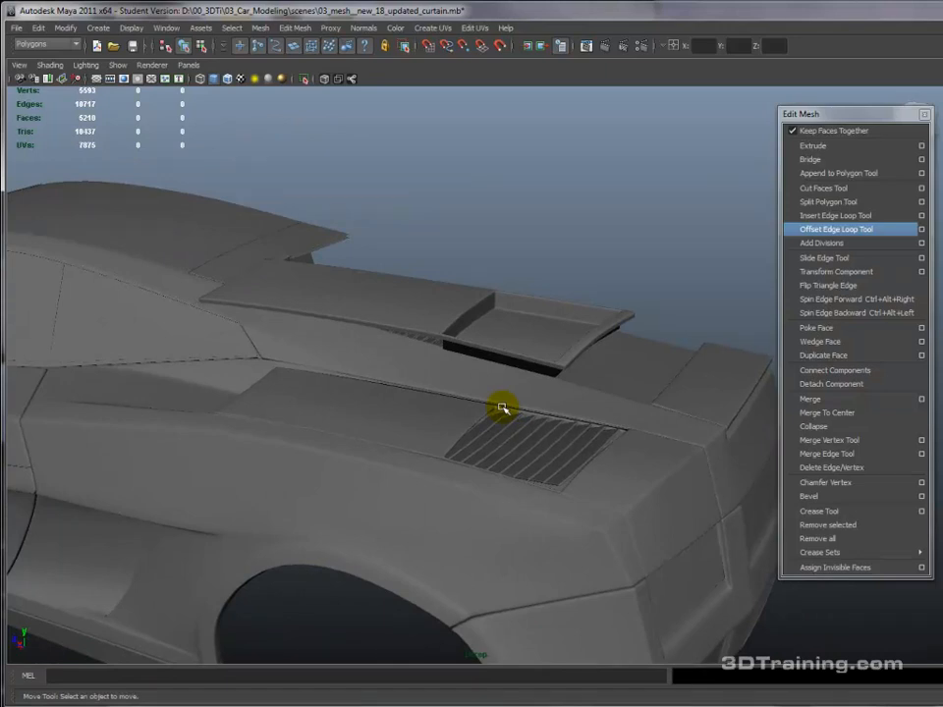
{"action": "left_click", "coordinate": [501, 406]}
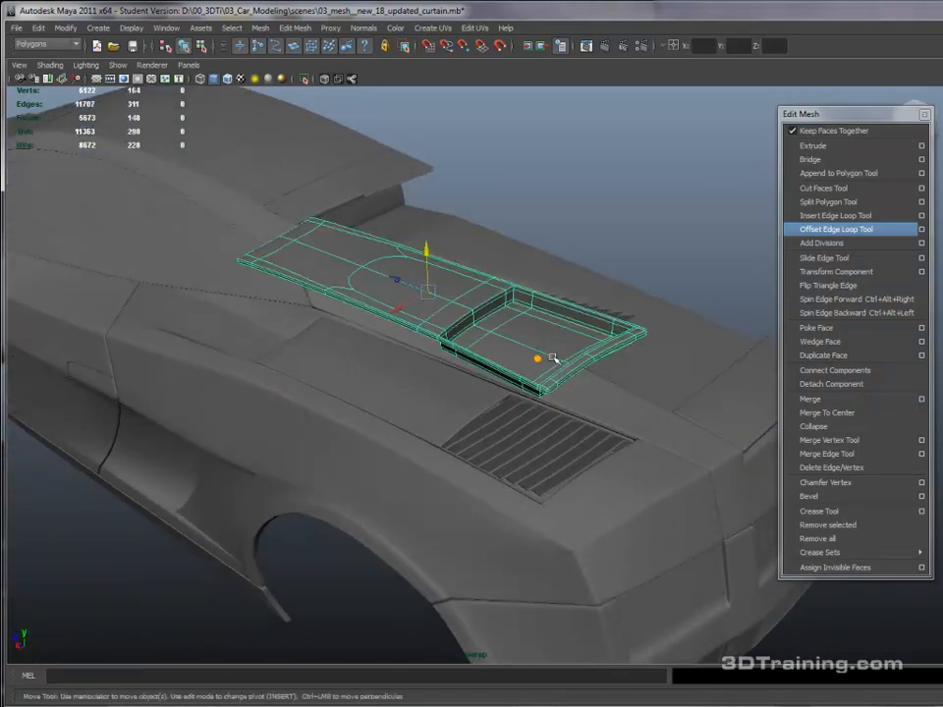